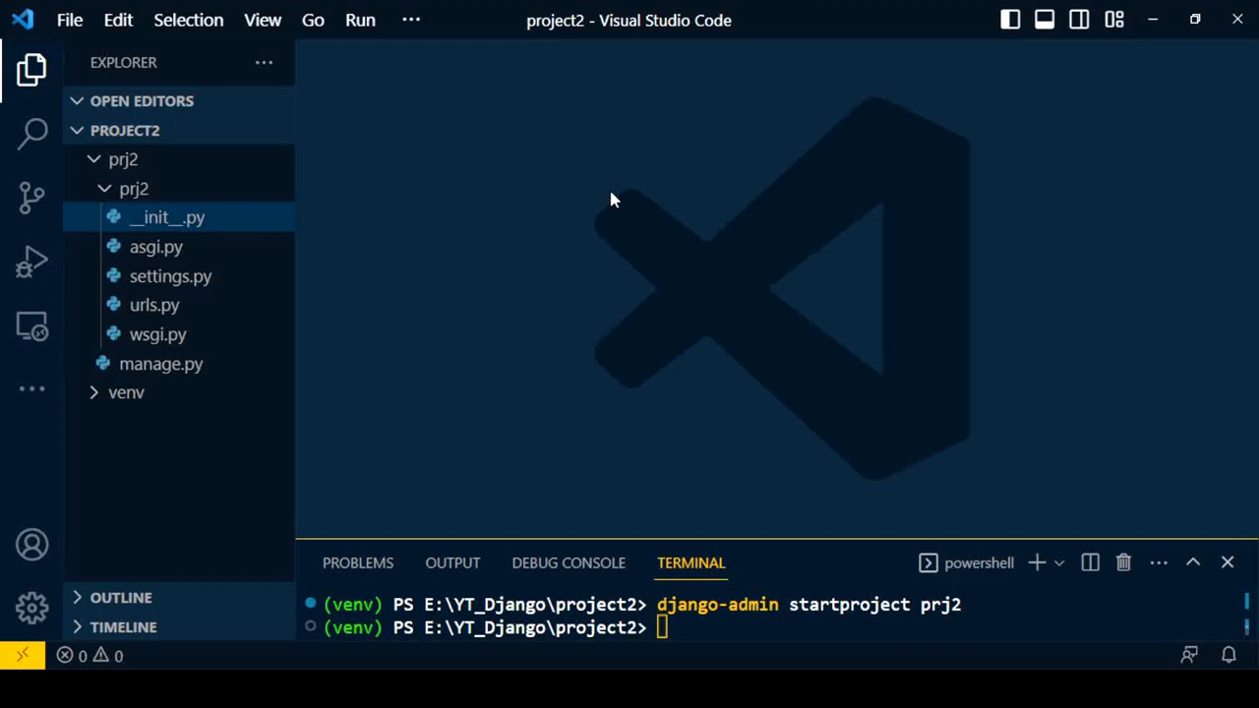
mouse_move(215, 313)
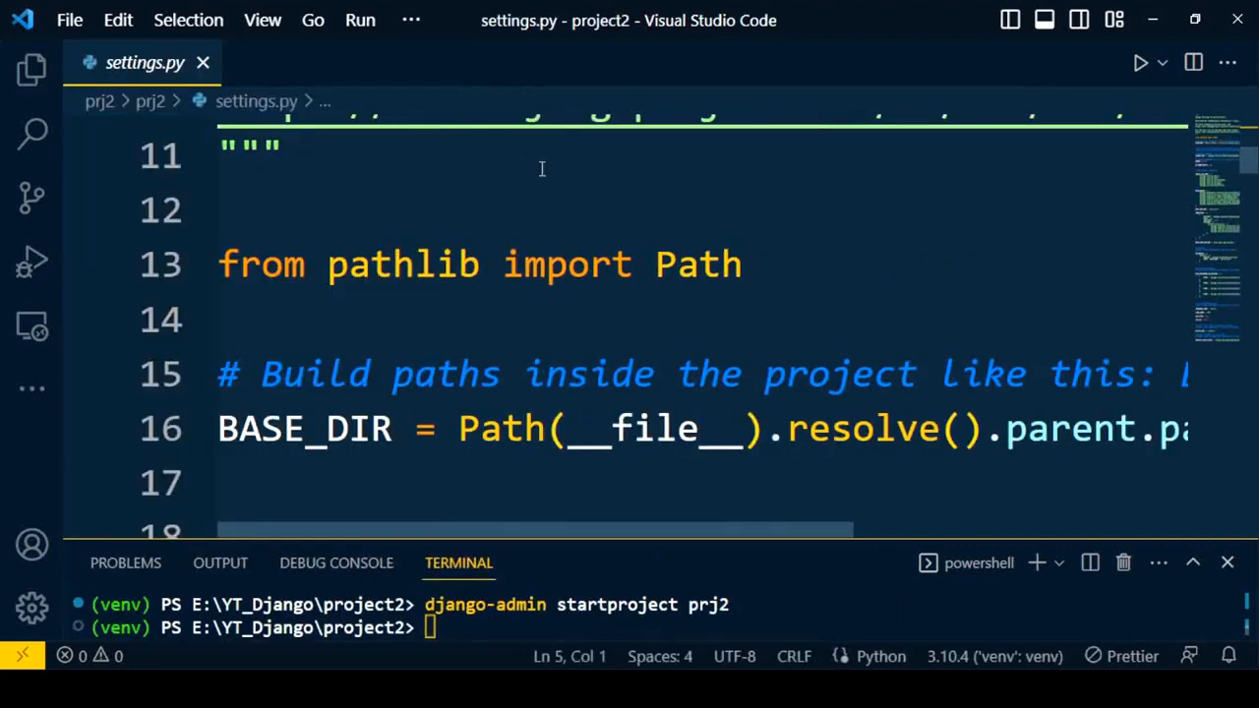
mouse_move(533, 312)
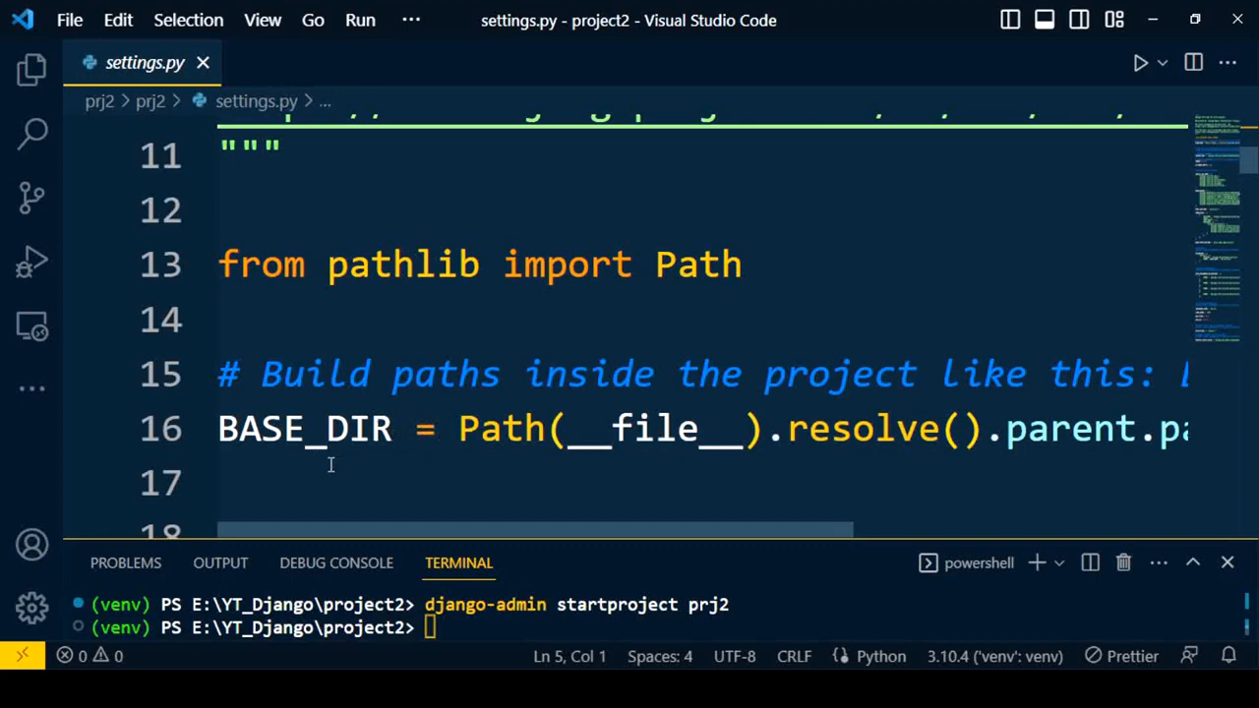
mouse_move(302, 429)
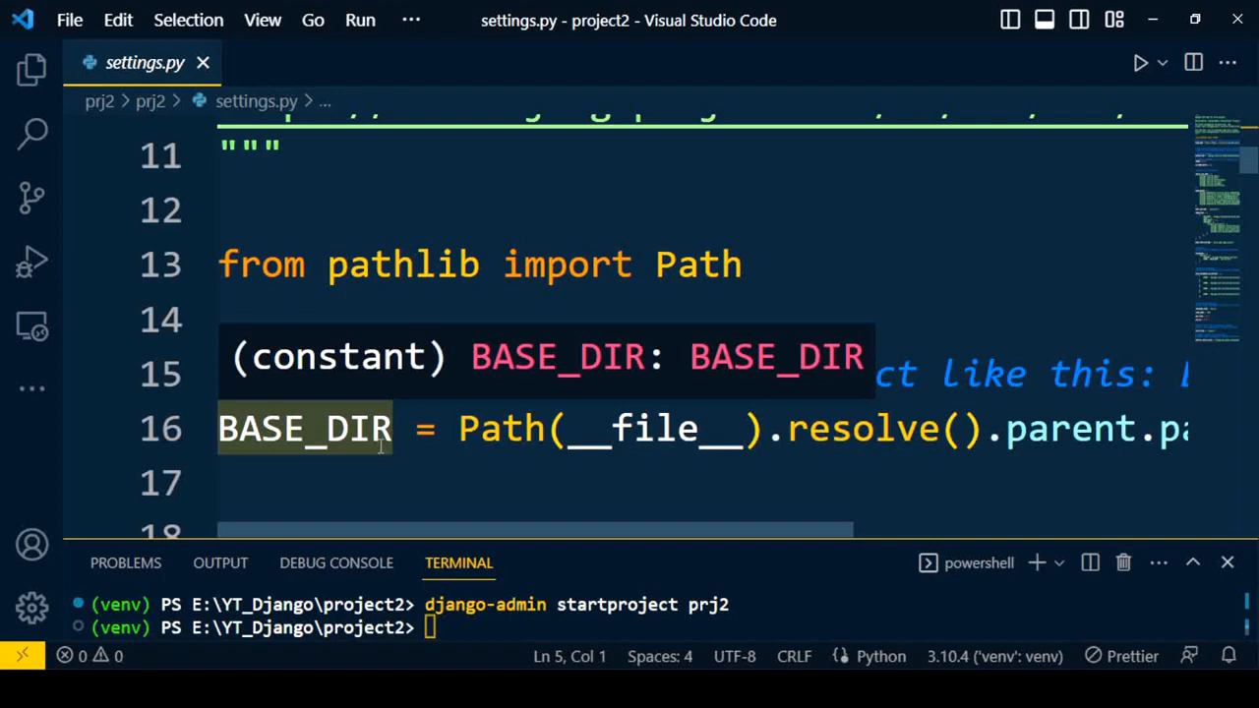
scroll(down, 3)
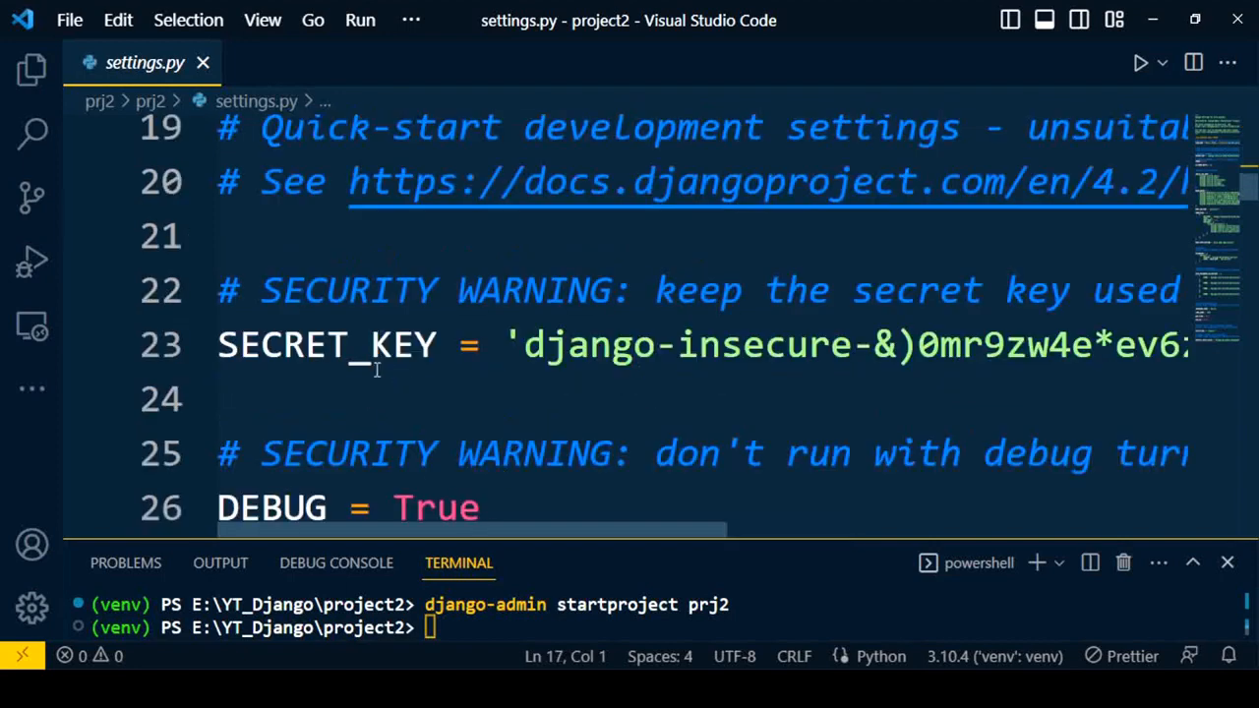
mouse_move(681, 455)
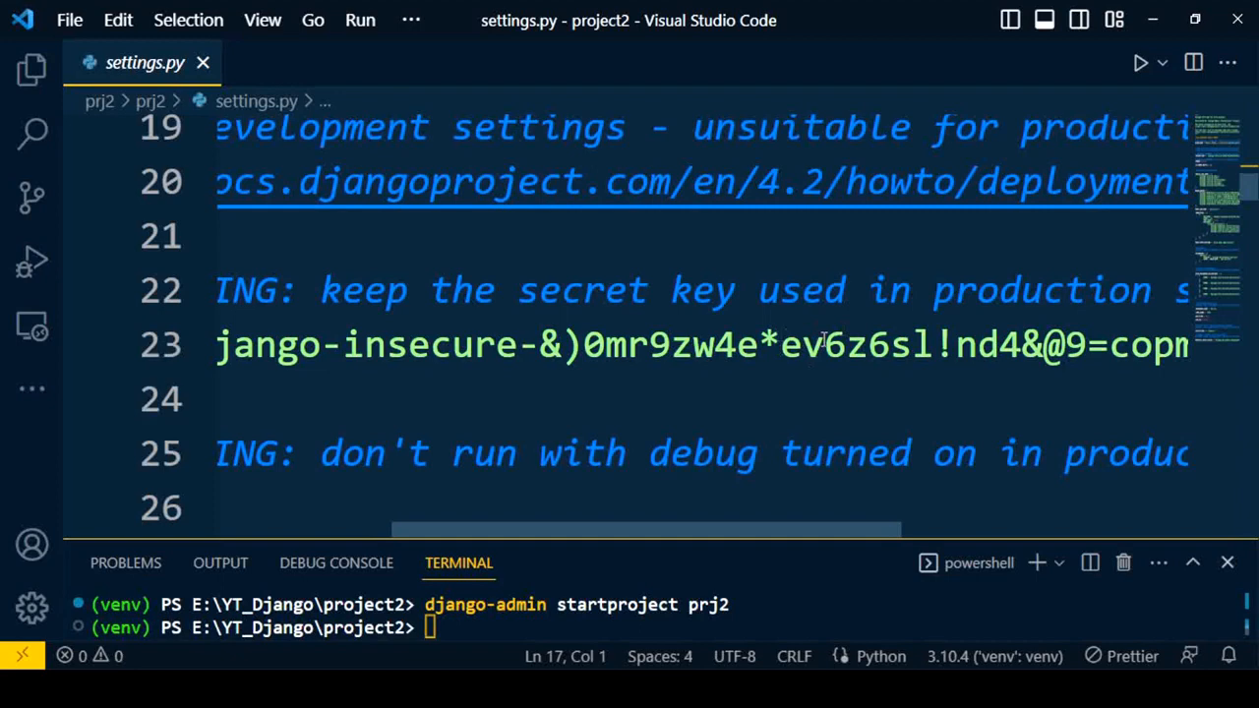
mouse_move(529, 396)
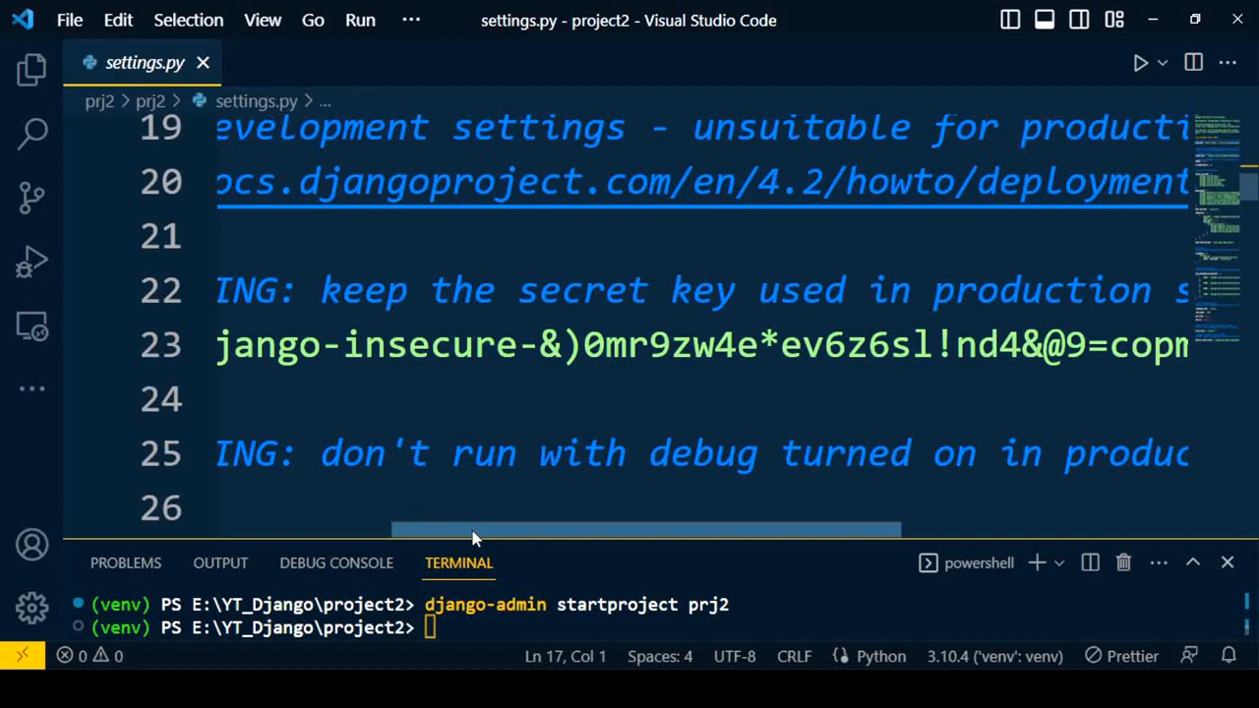
scroll(left, 3)
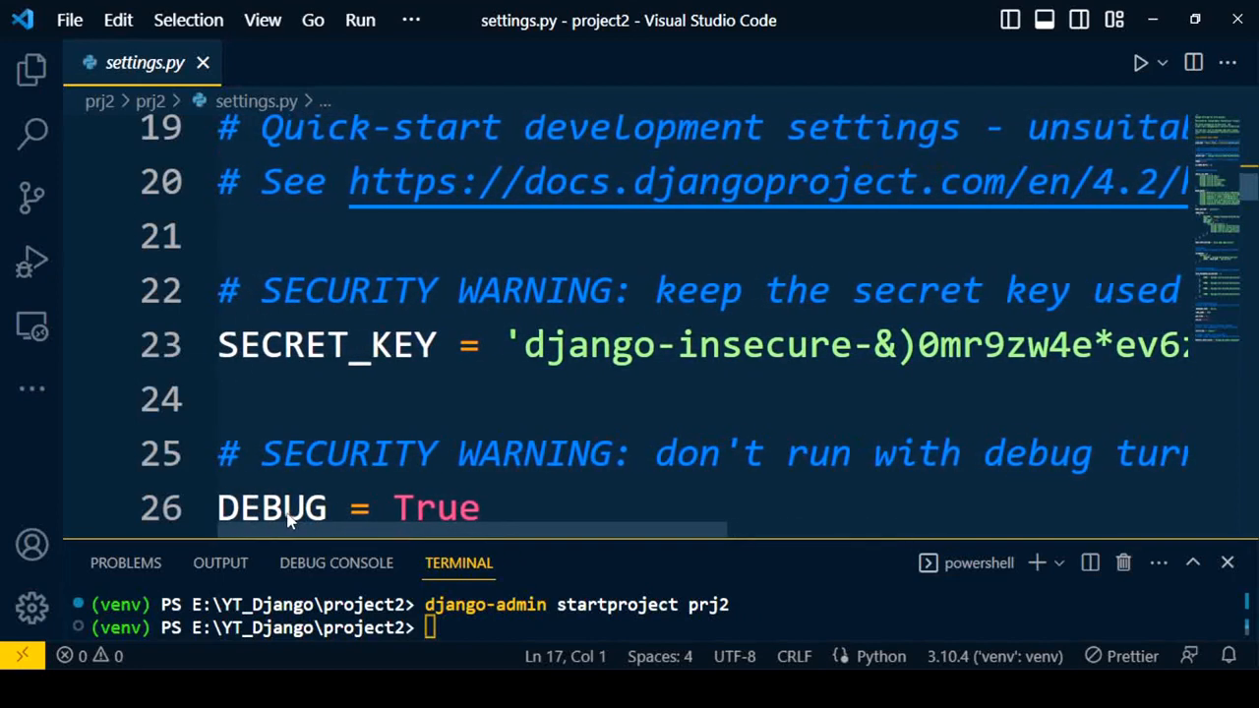
mouse_move(604, 427)
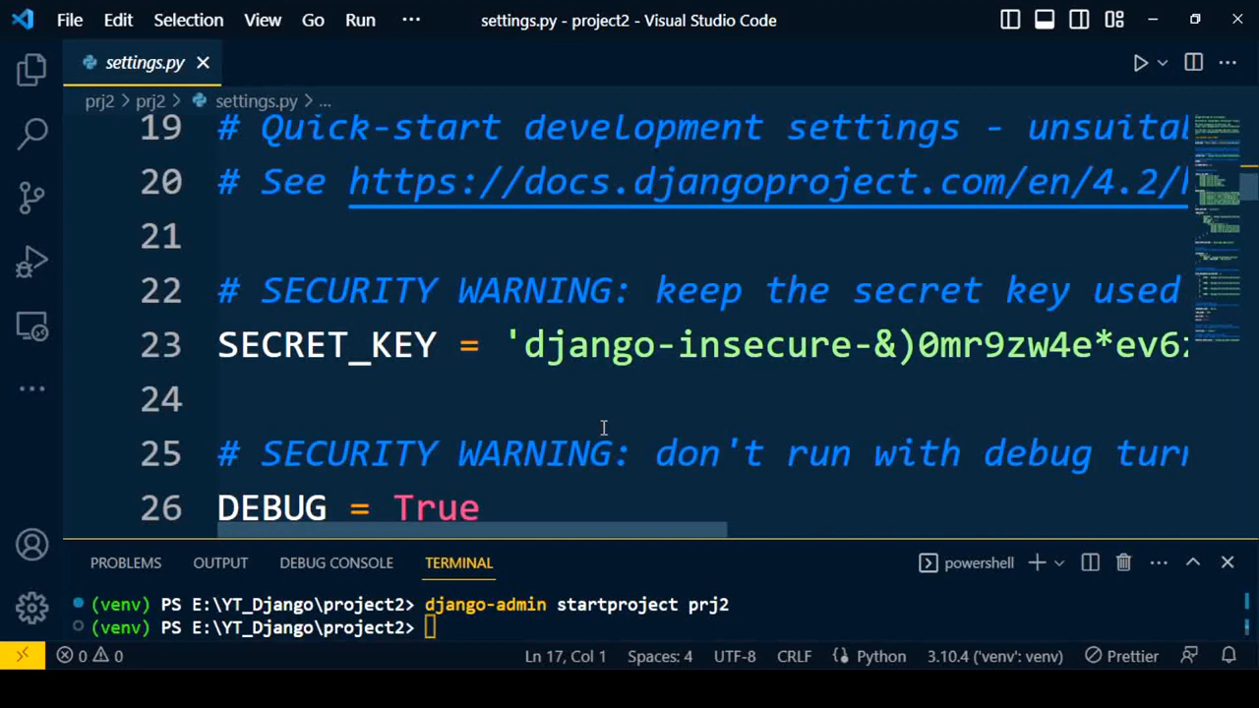
mouse_move(507, 440)
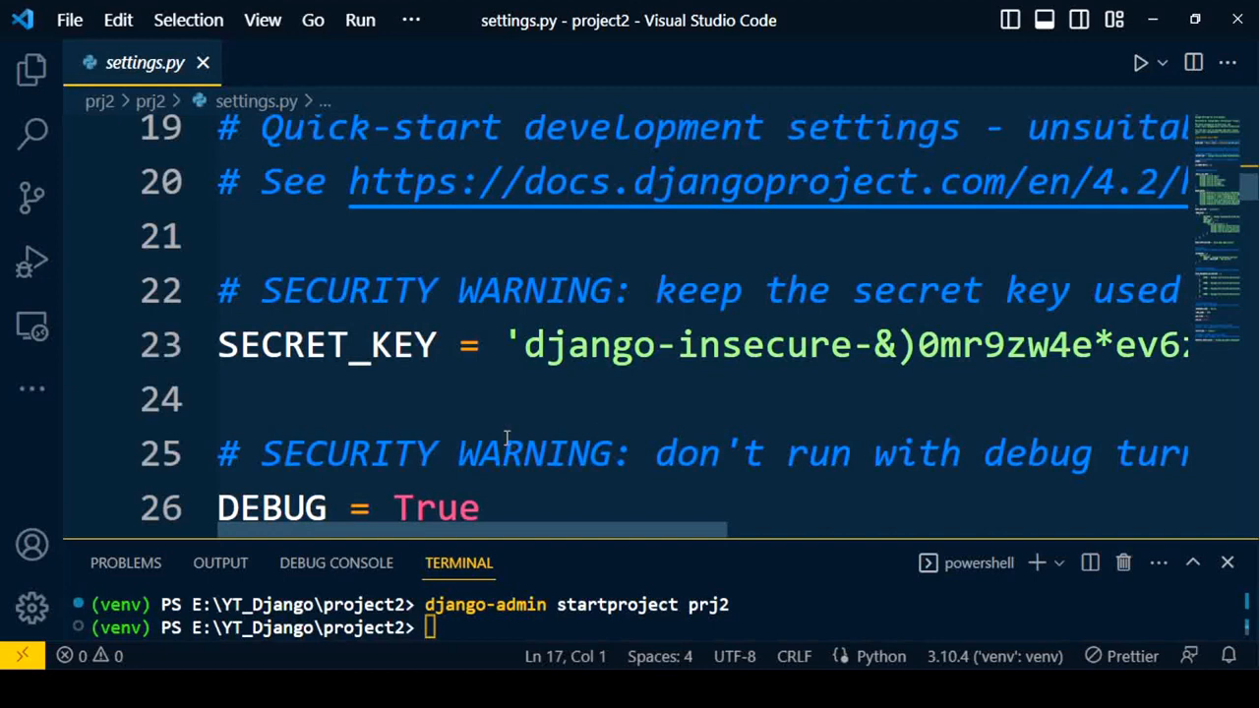
mouse_move(559, 412)
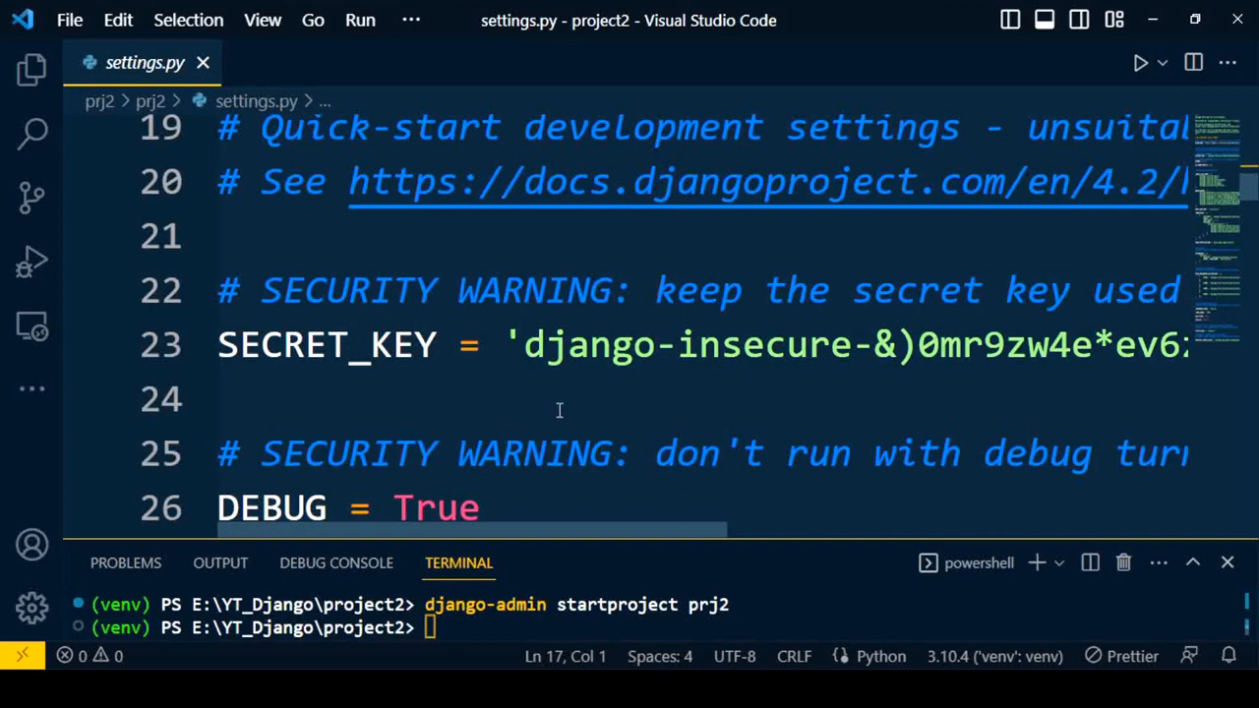
scroll(down, 3)
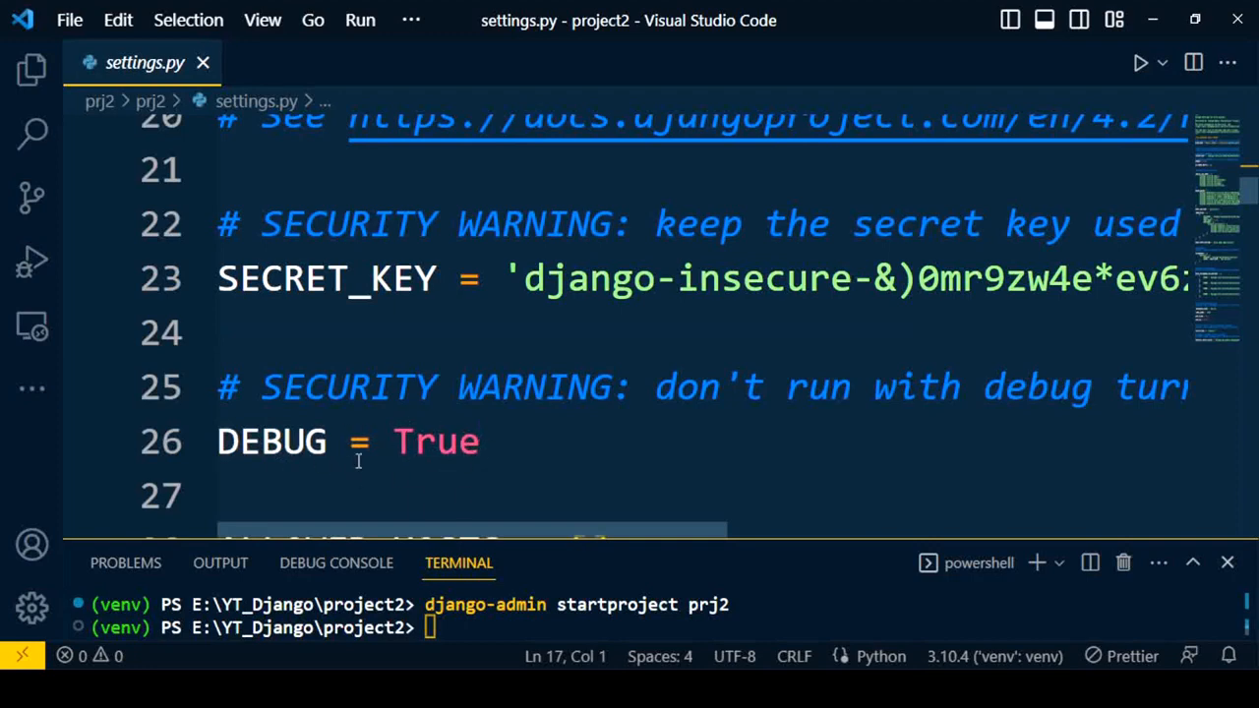
mouse_move(273, 442)
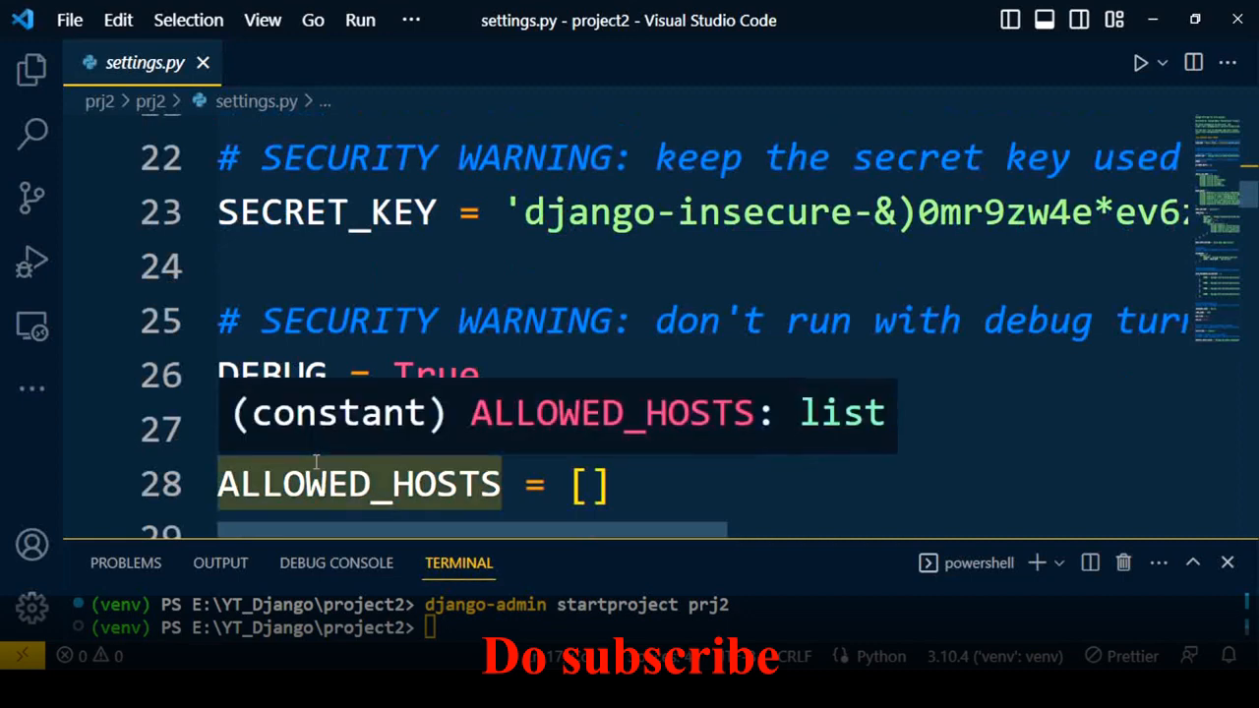
mouse_move(596, 396)
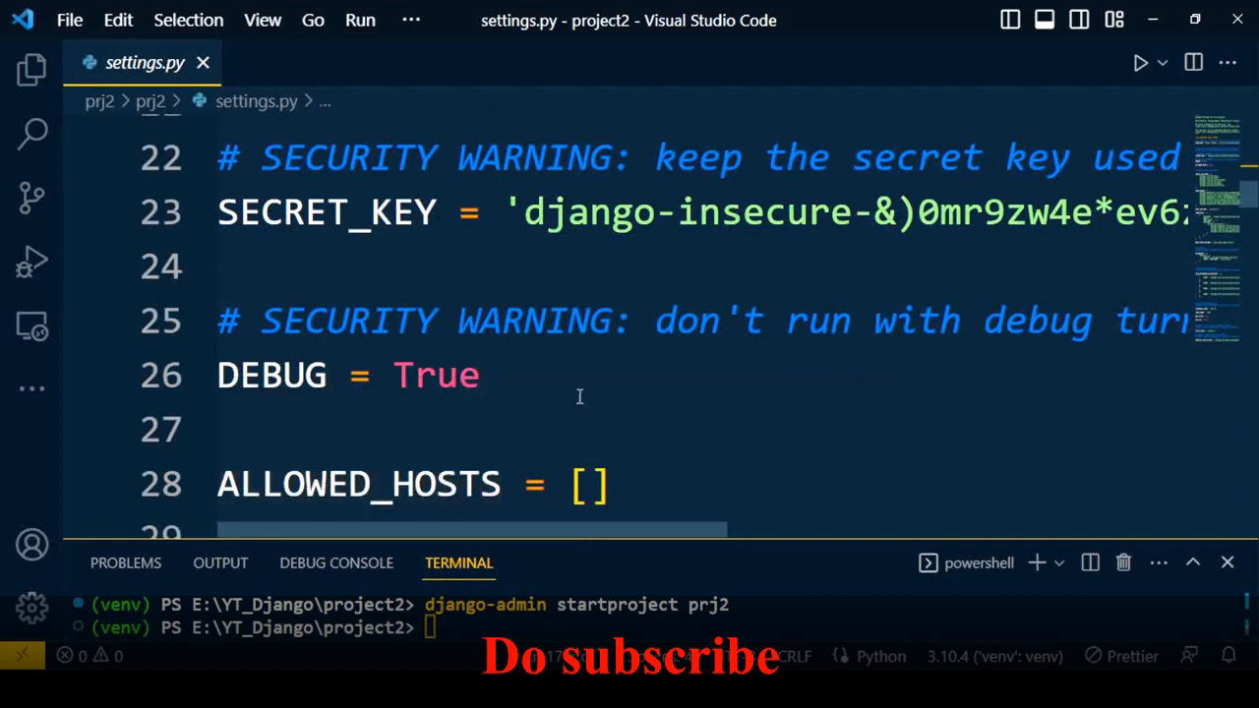
mouse_move(588, 428)
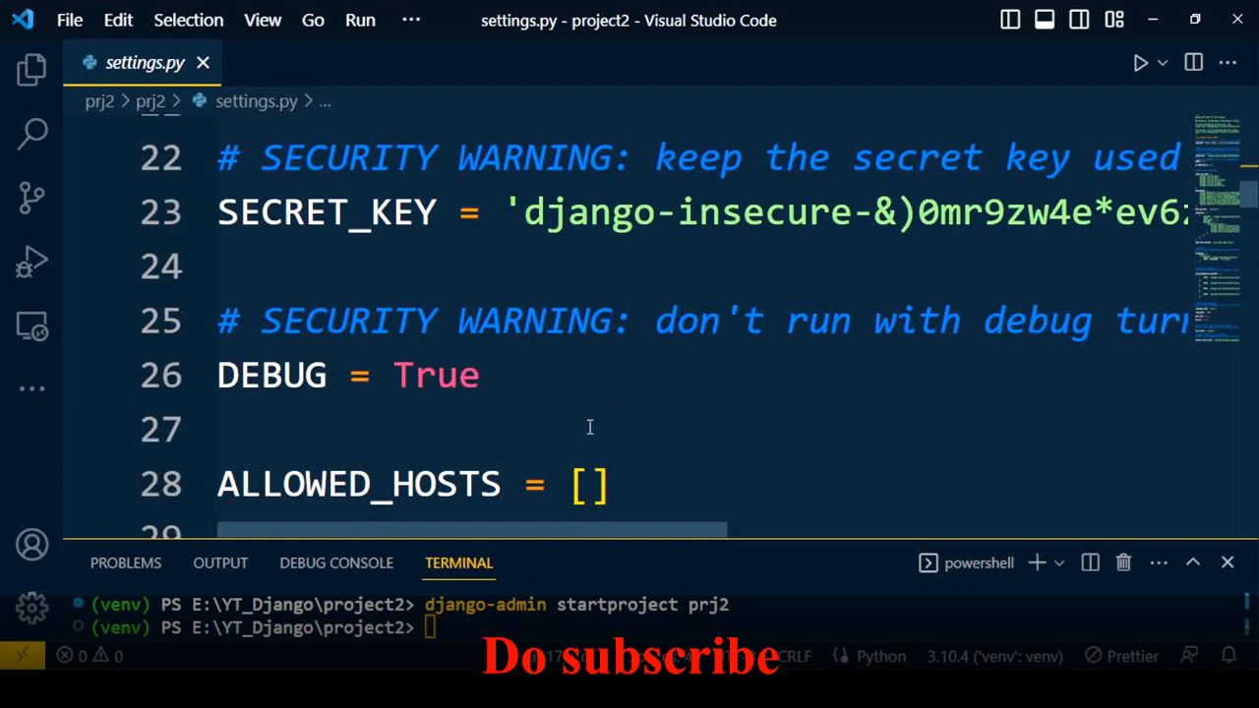
mouse_move(485, 428)
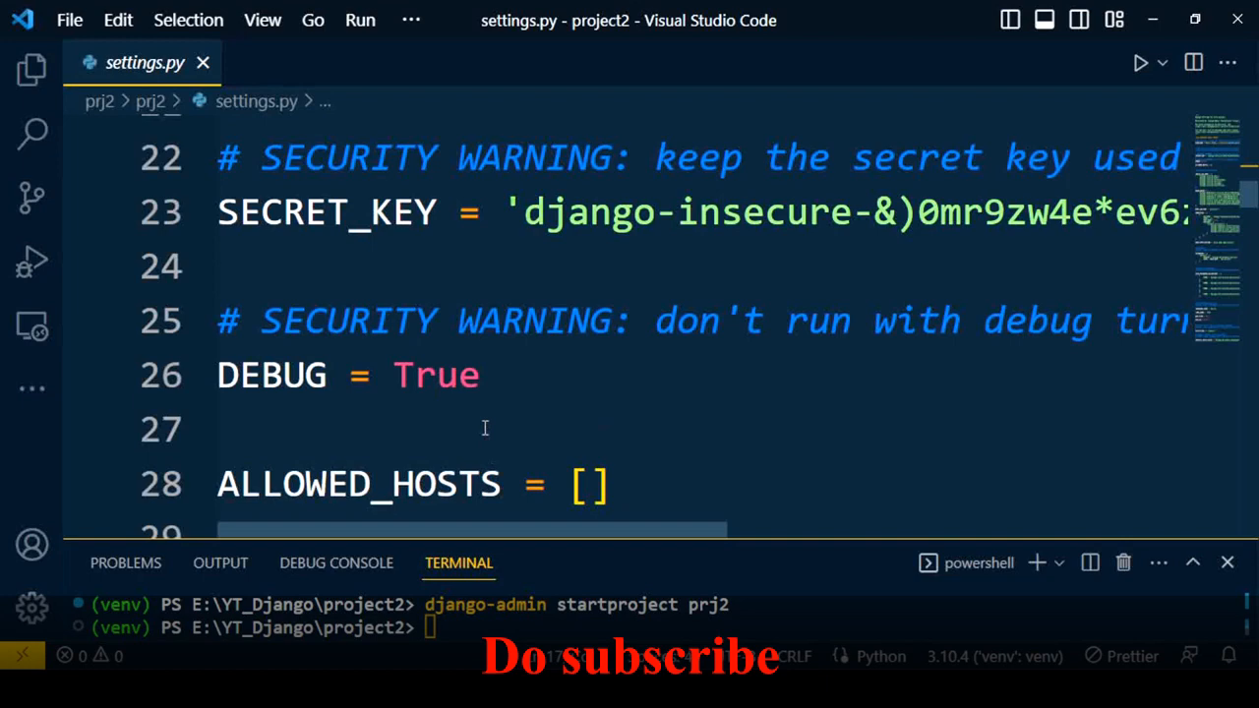
mouse_move(544, 416)
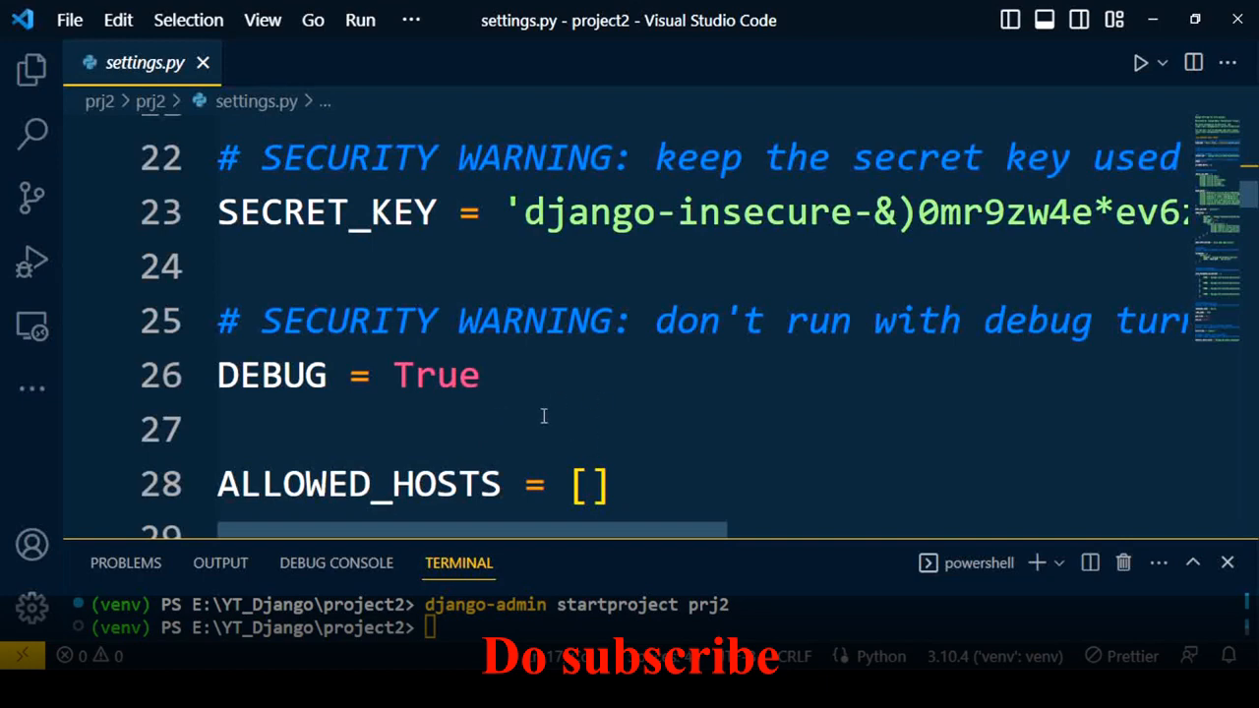
mouse_move(506, 401)
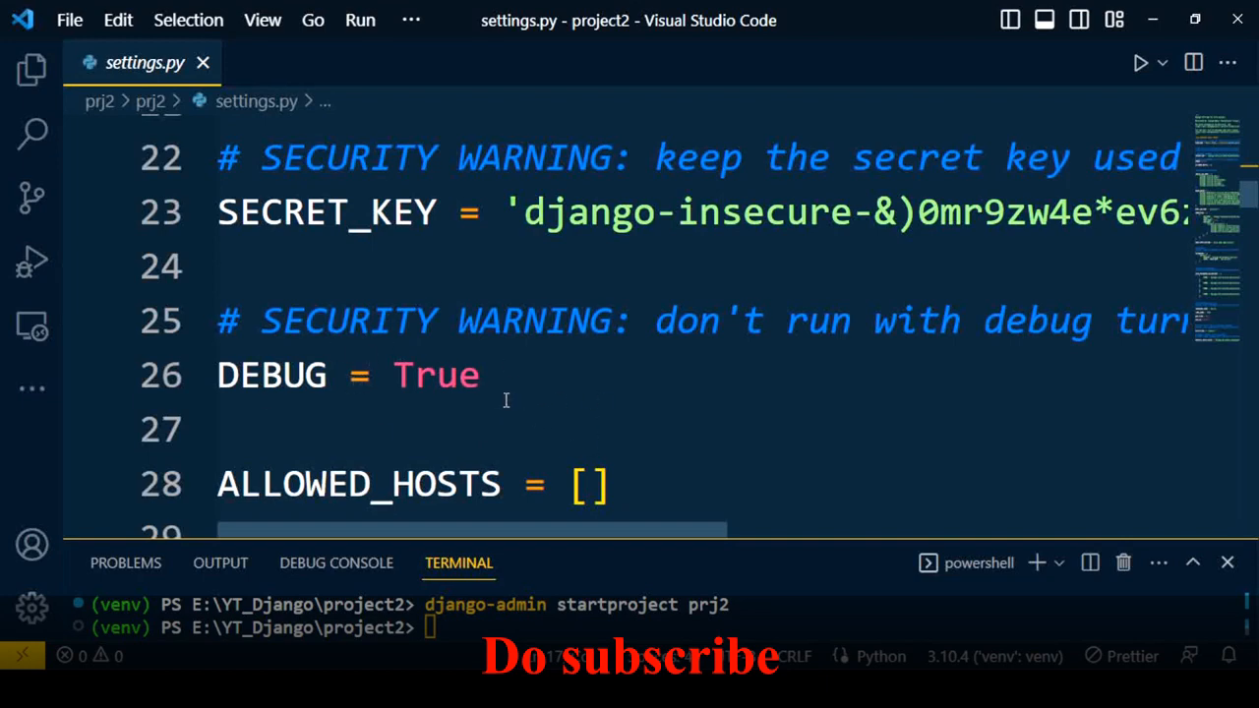
mouse_move(493, 396)
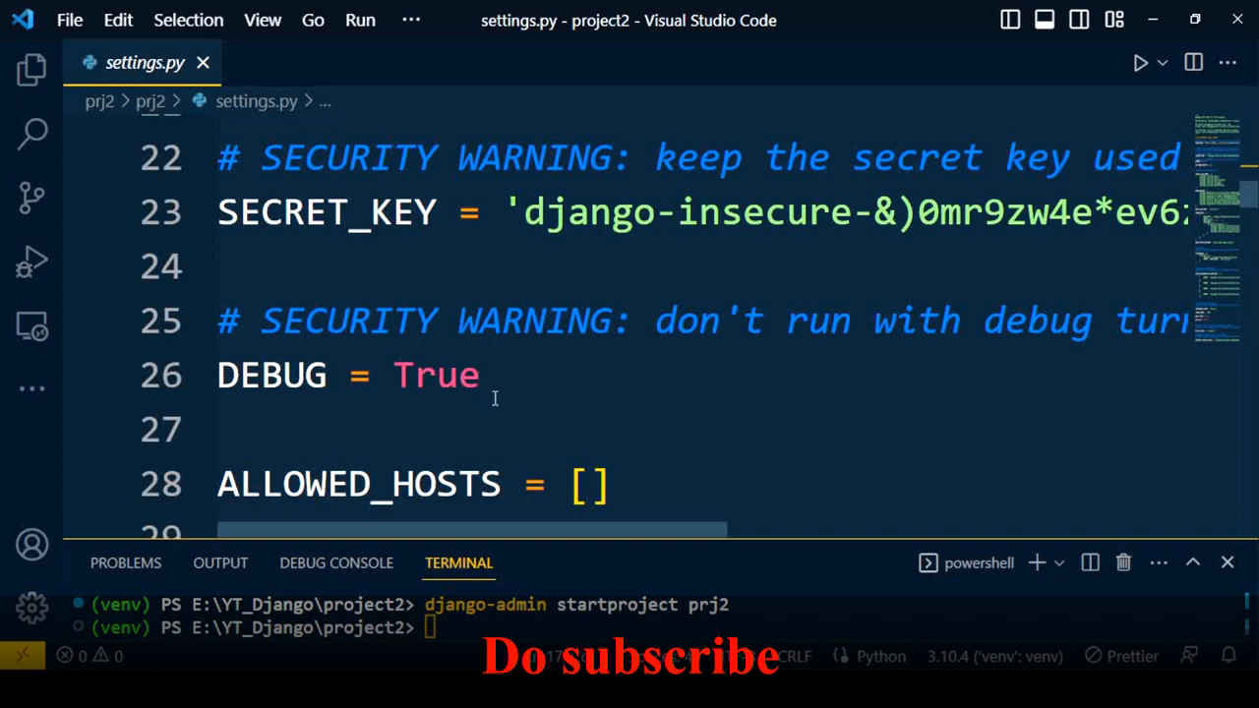
mouse_move(518, 418)
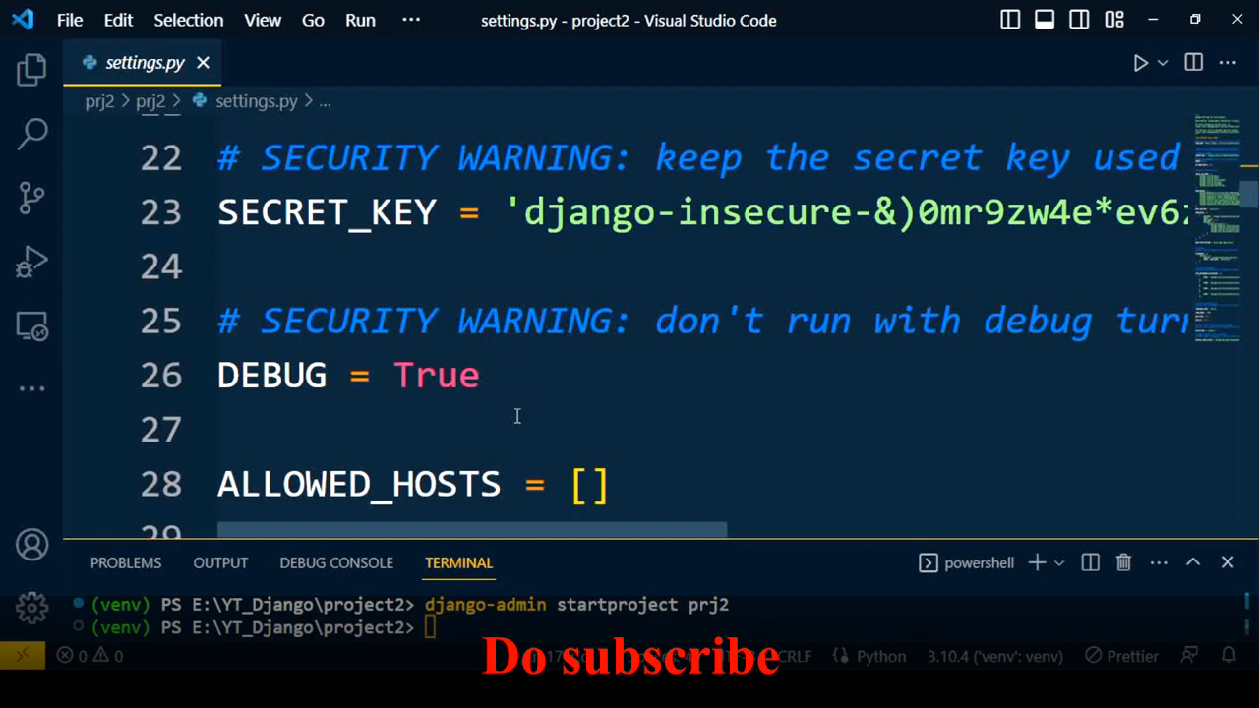
scroll(down, 3)
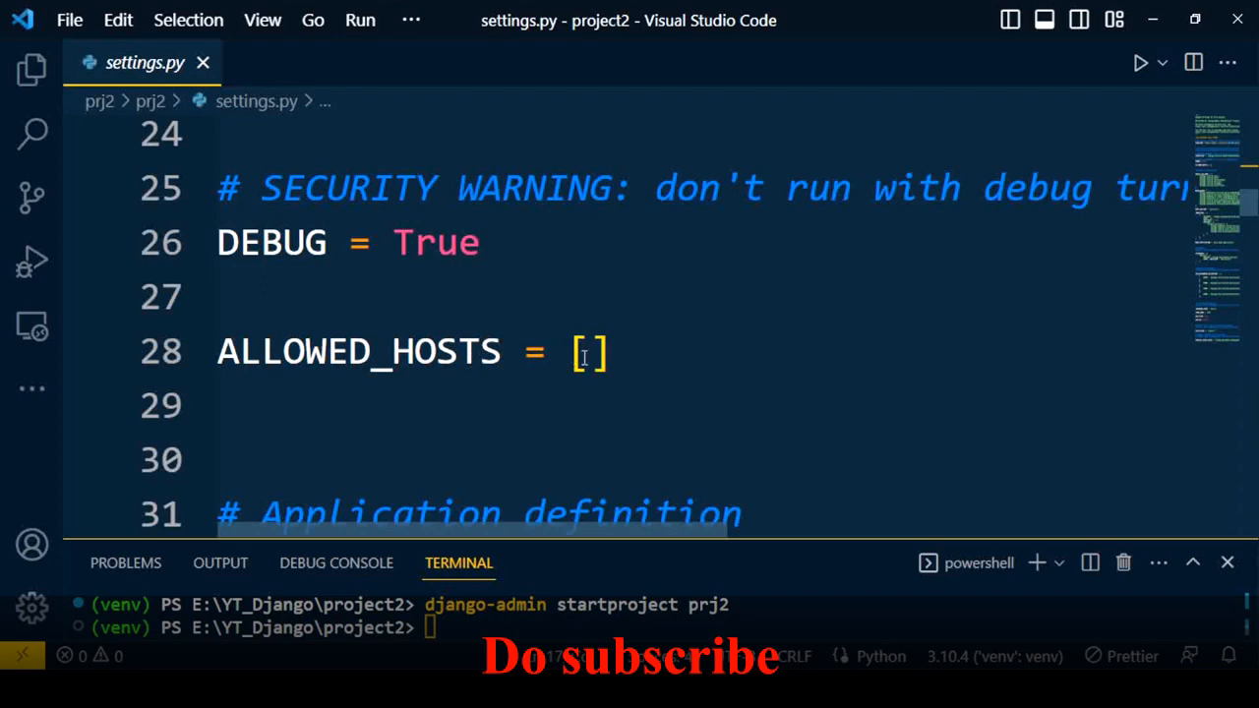
scroll(down, 3)
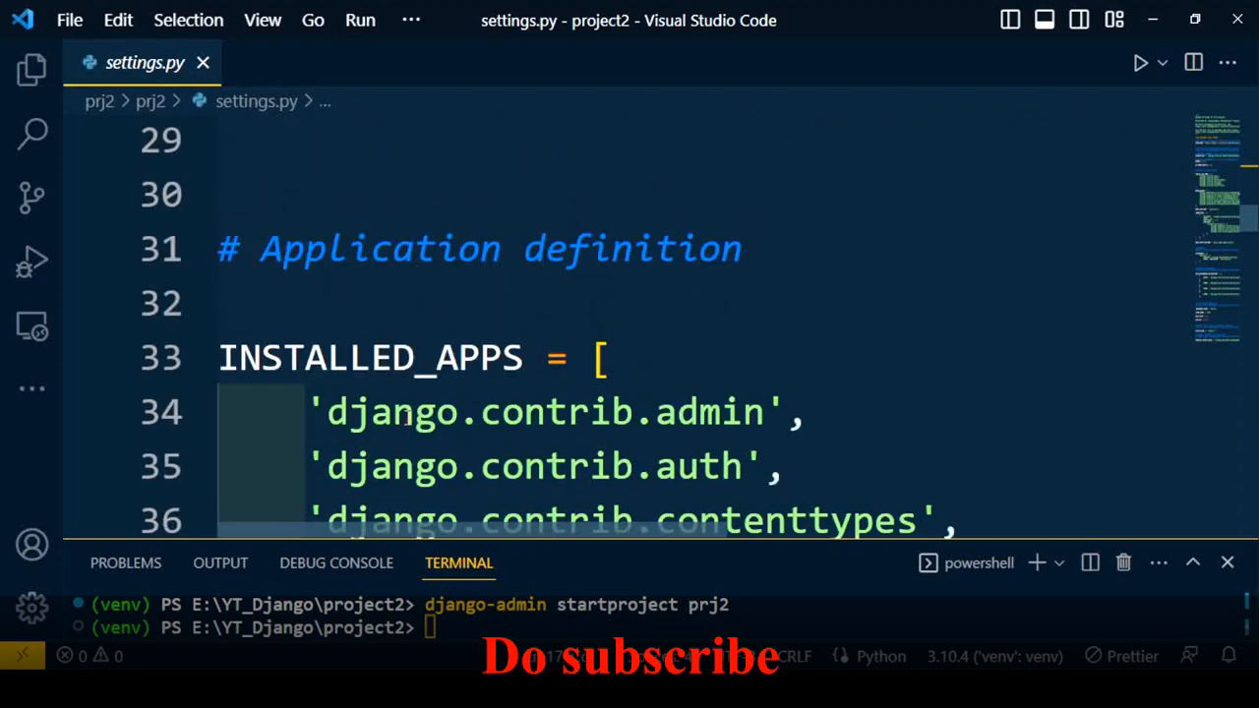
scroll(down, 3)
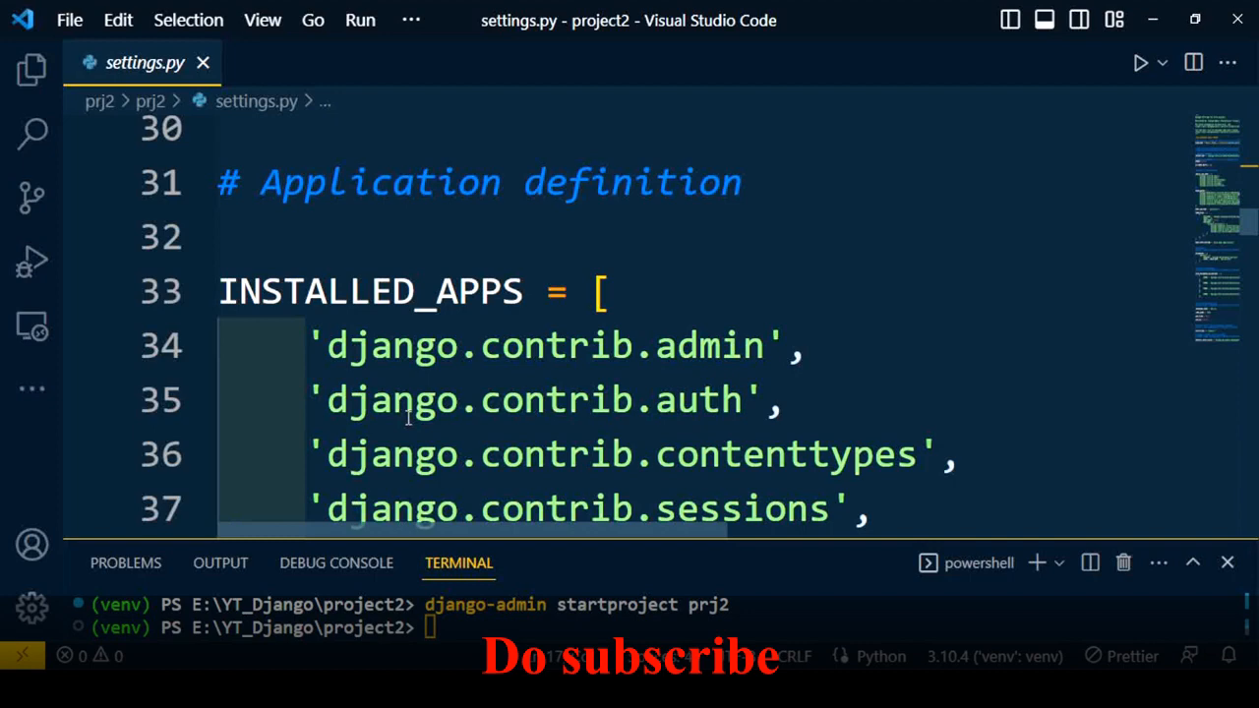
scroll(down, 3)
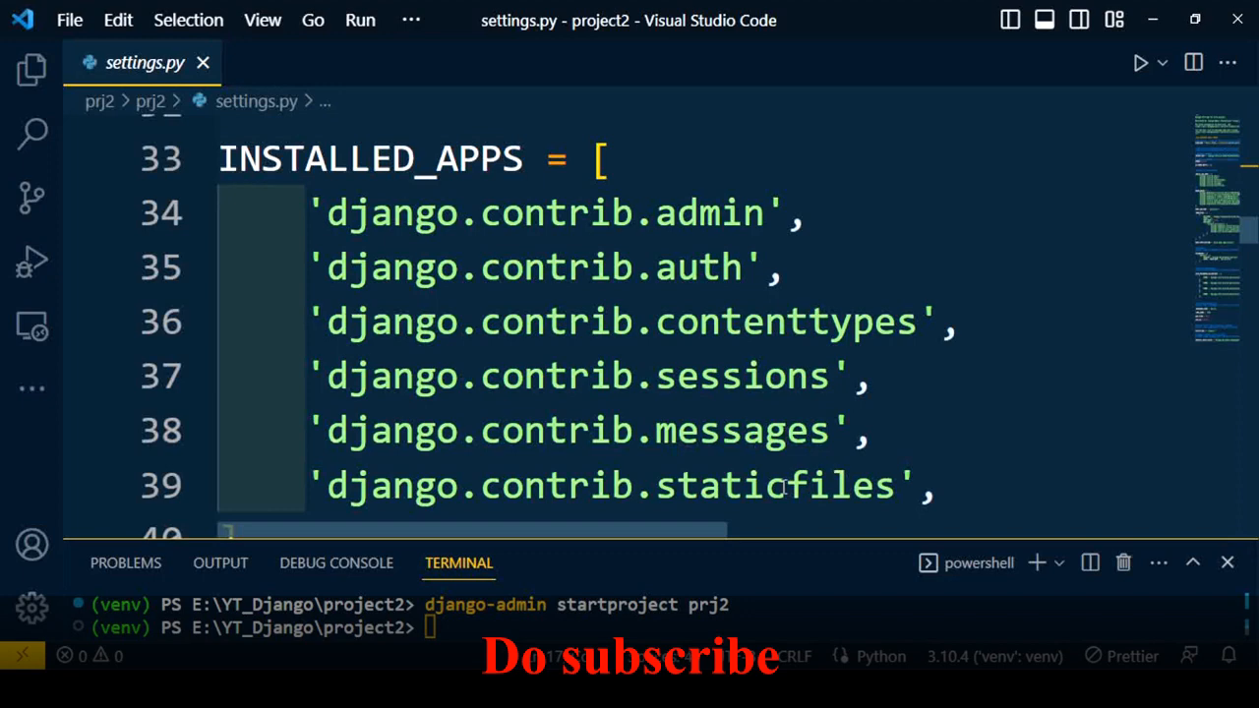
mouse_move(686, 377)
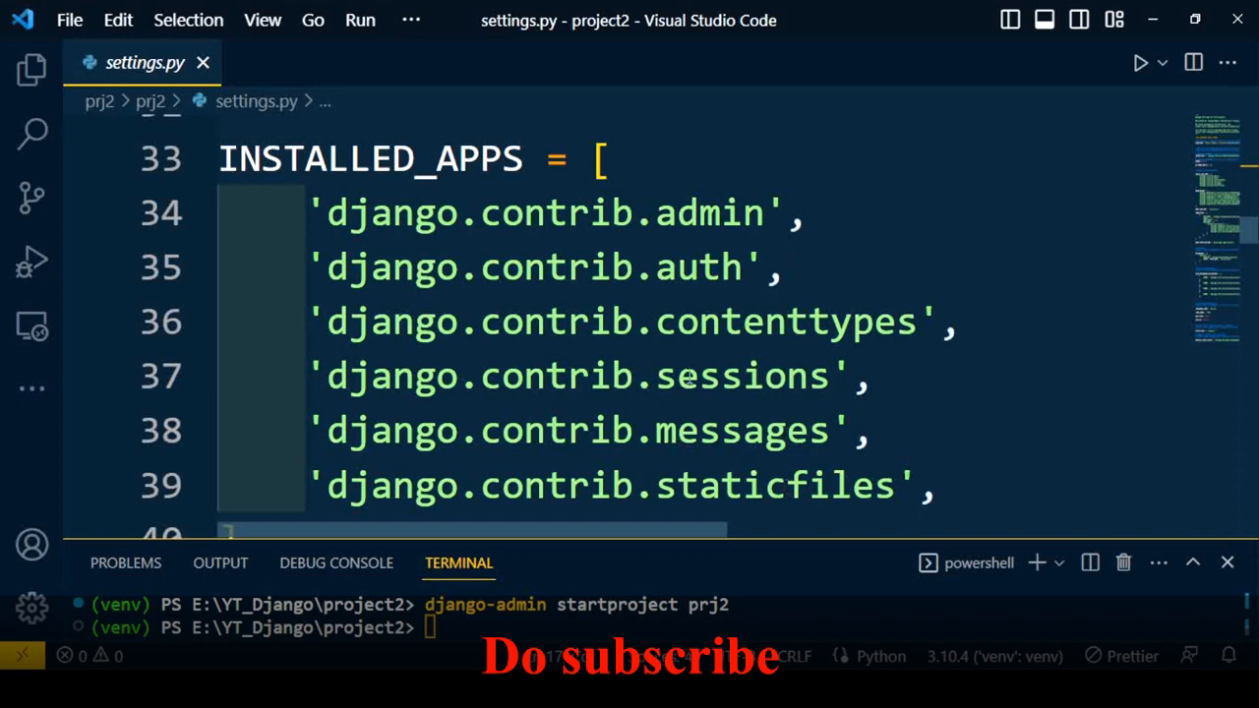
mouse_move(681, 409)
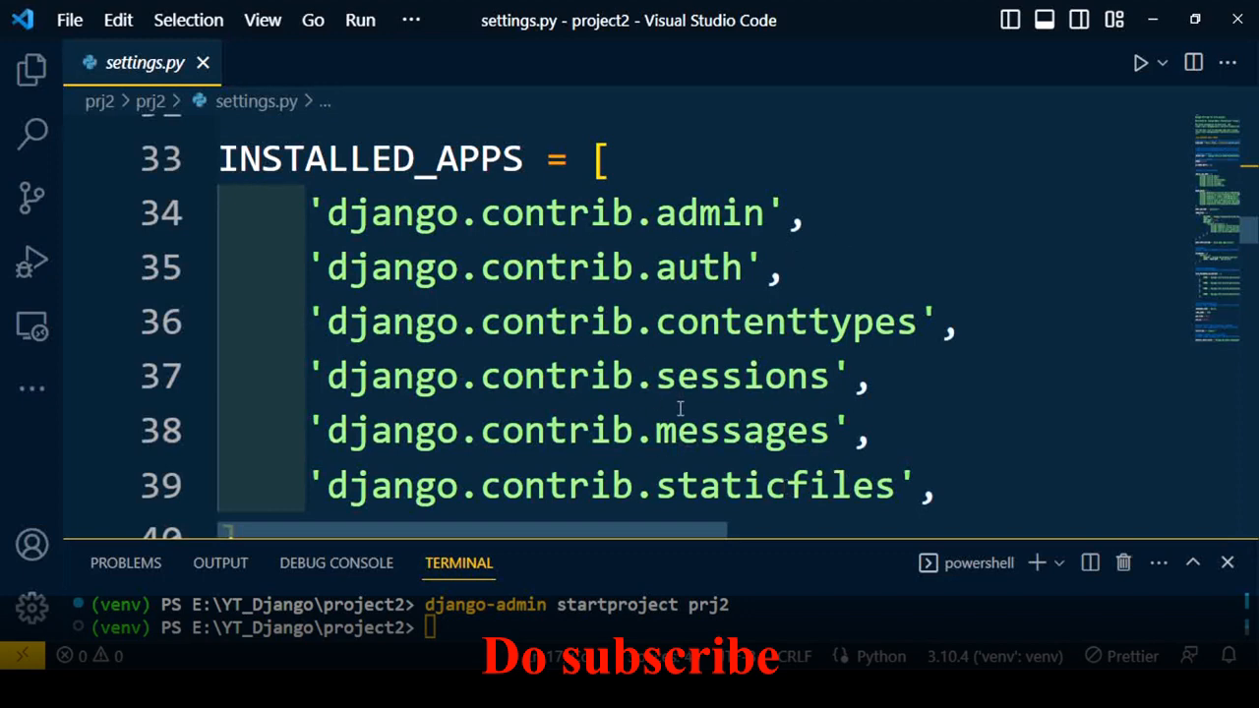
scroll(down, 3)
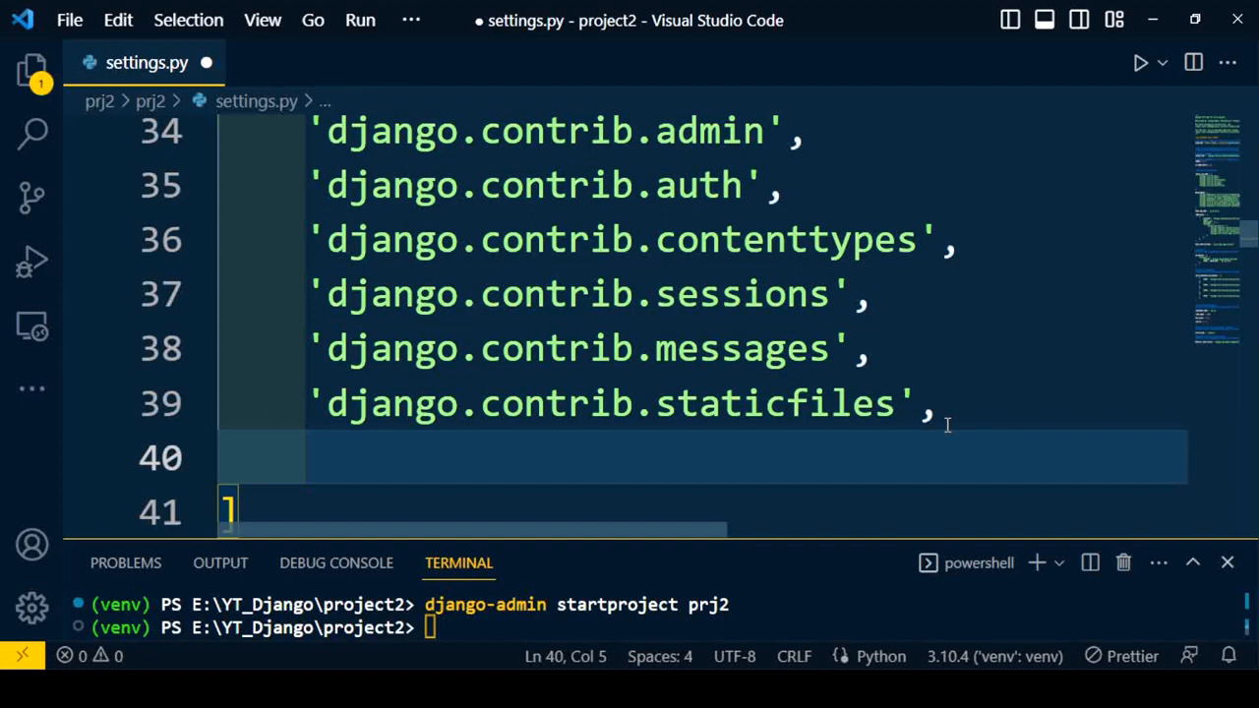
scroll(down, 3)
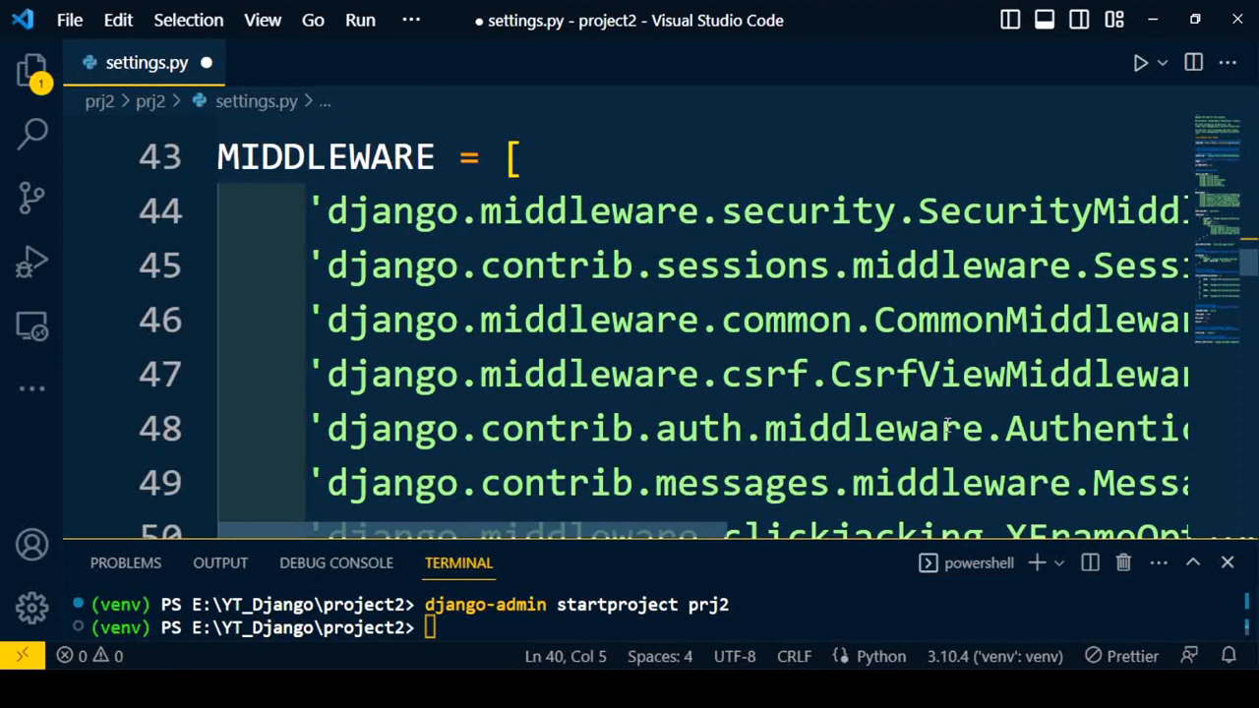
scroll(down, 3)
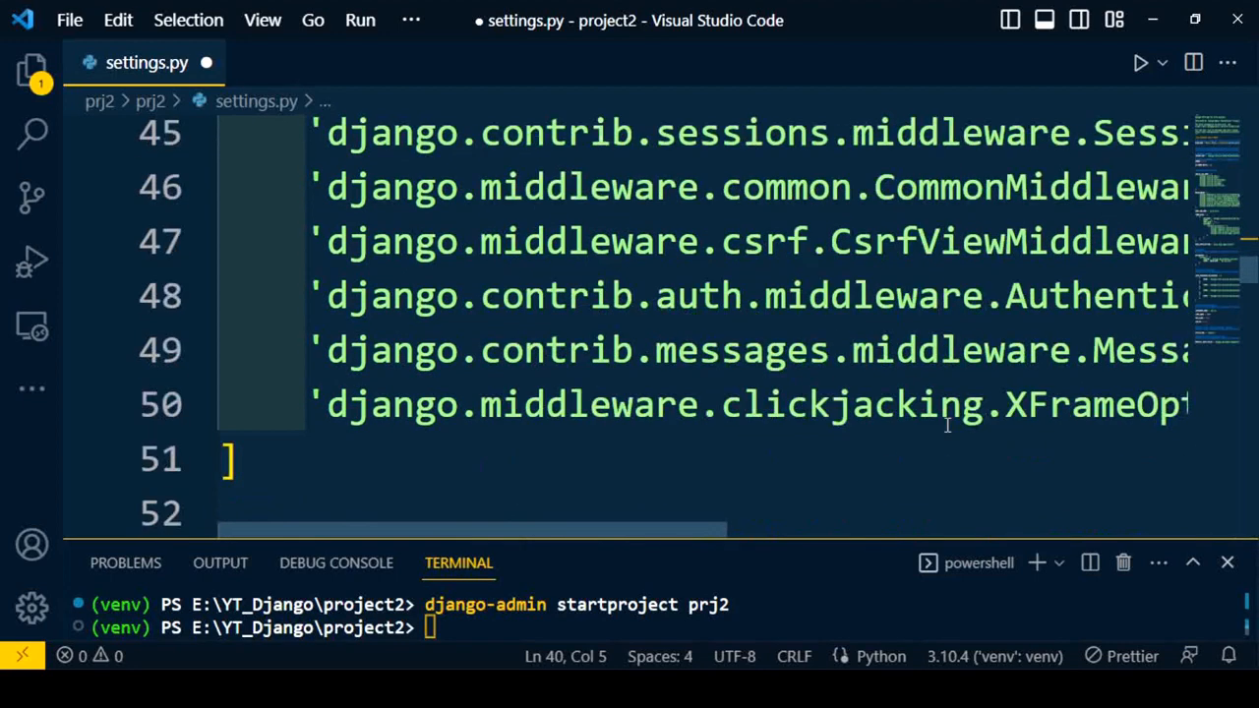
scroll(down, 3)
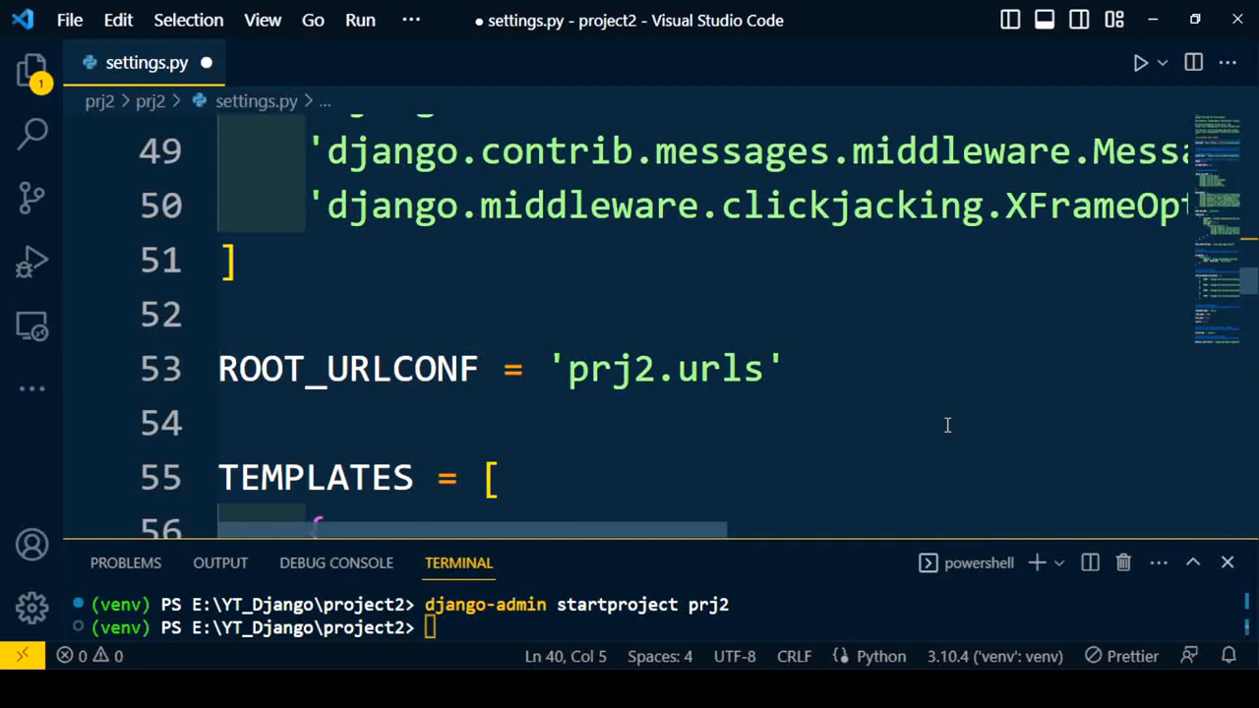
scroll(down, 3)
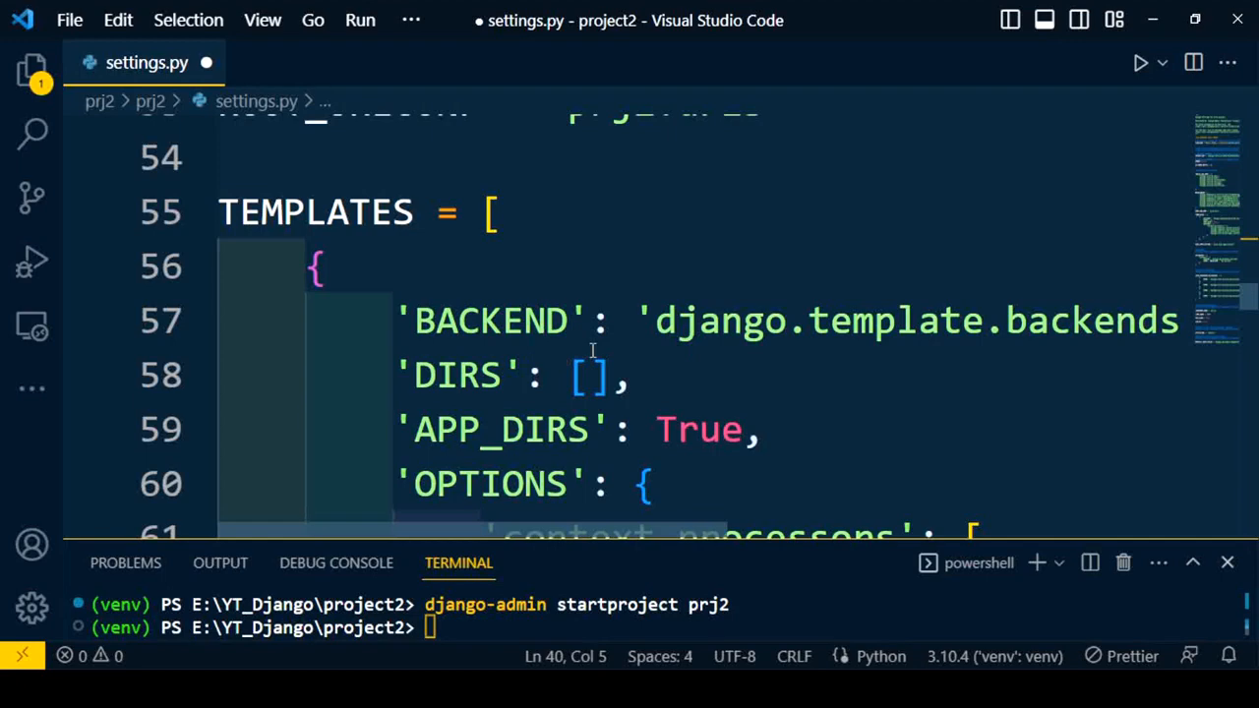
scroll(down, 3)
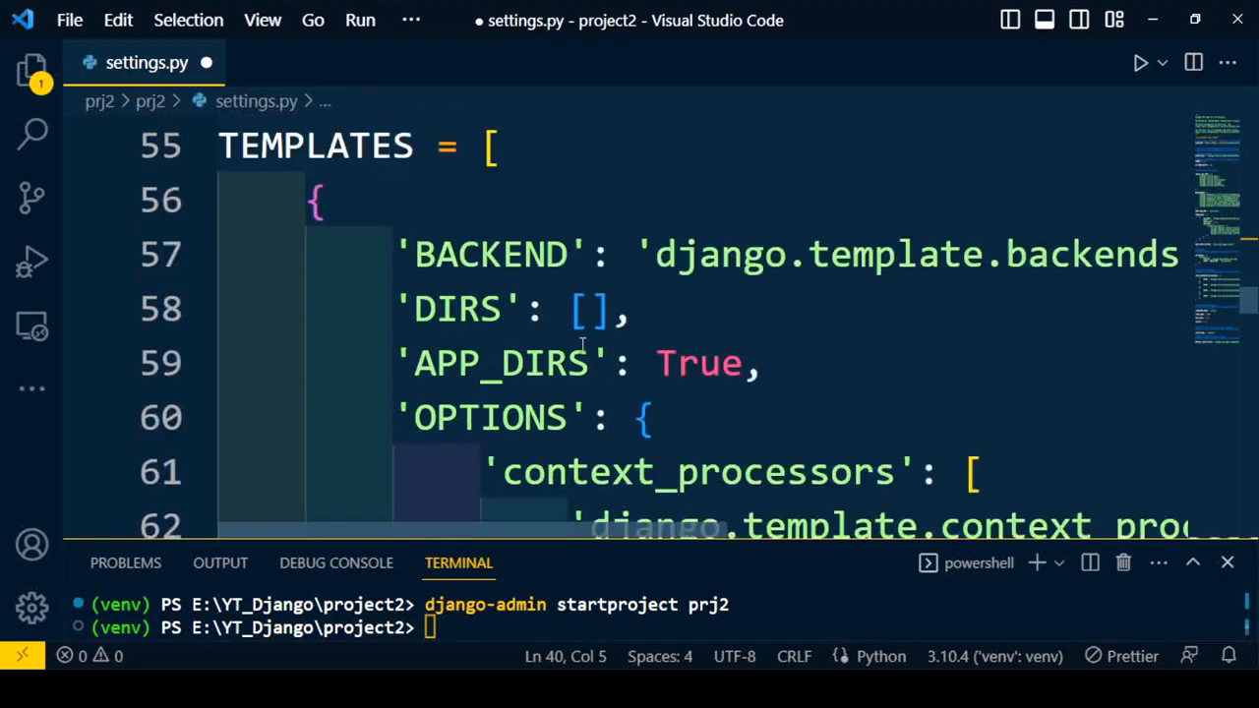
scroll(down, 3)
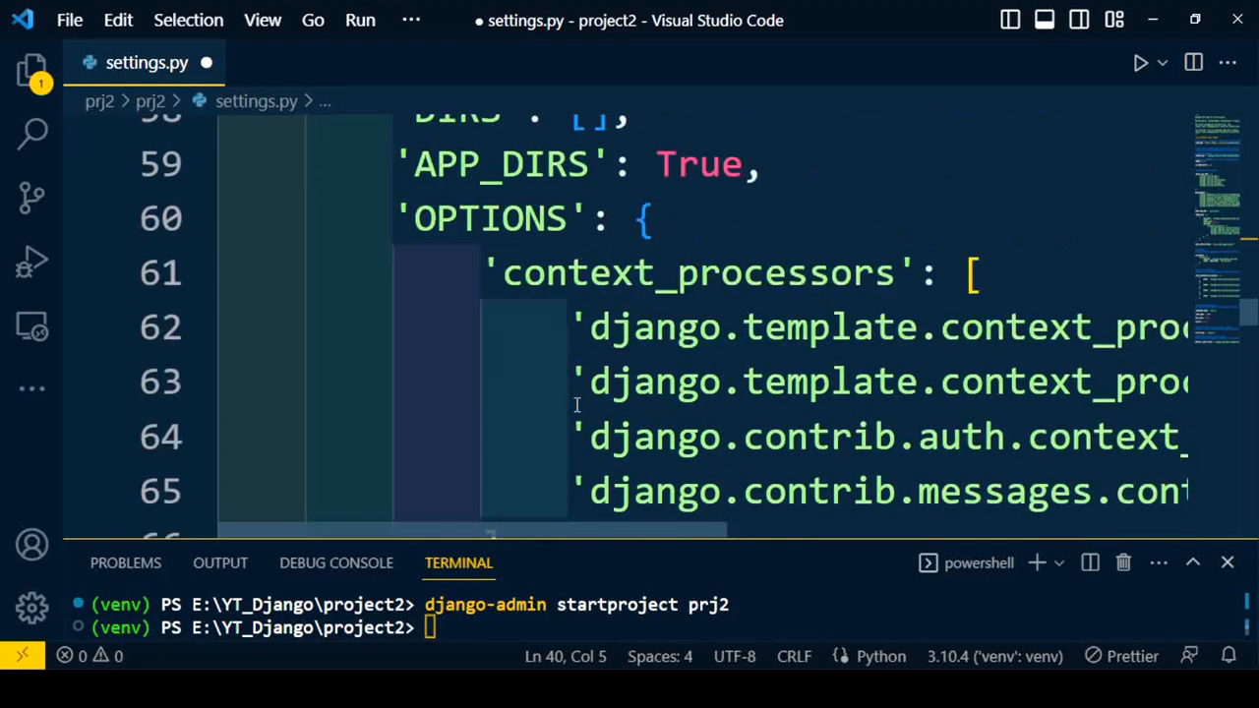
scroll(down, 3)
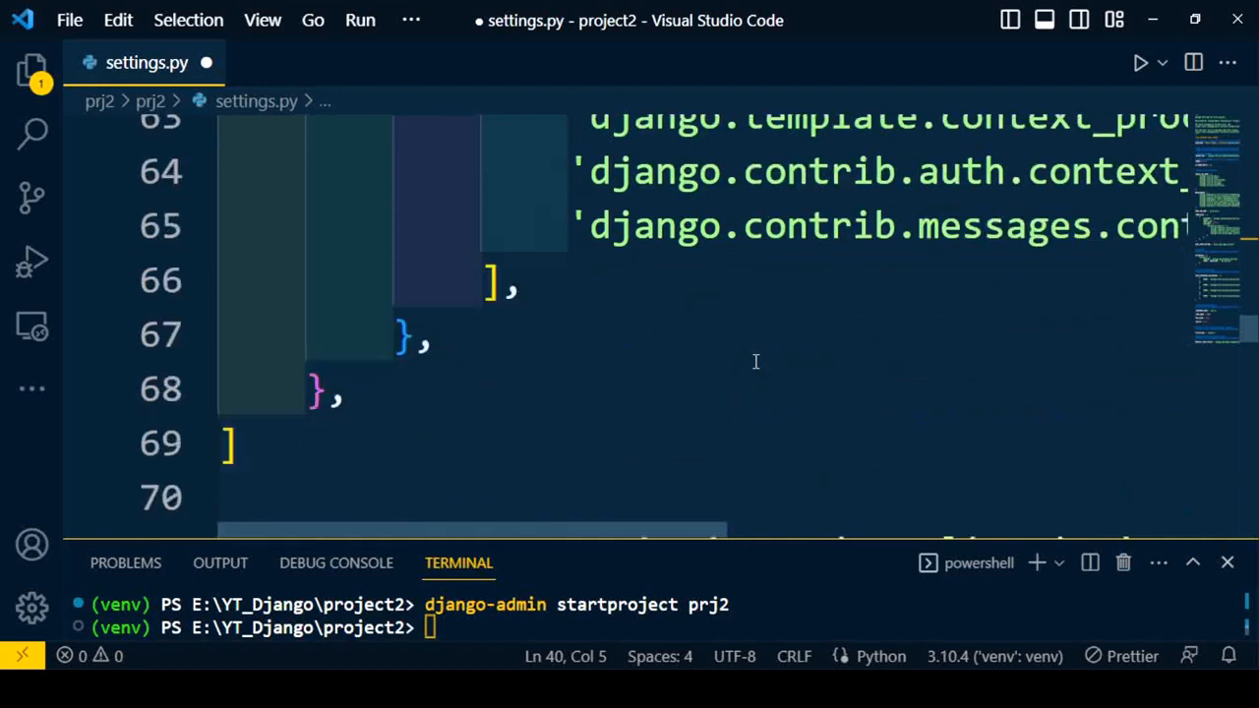
scroll(down, 3)
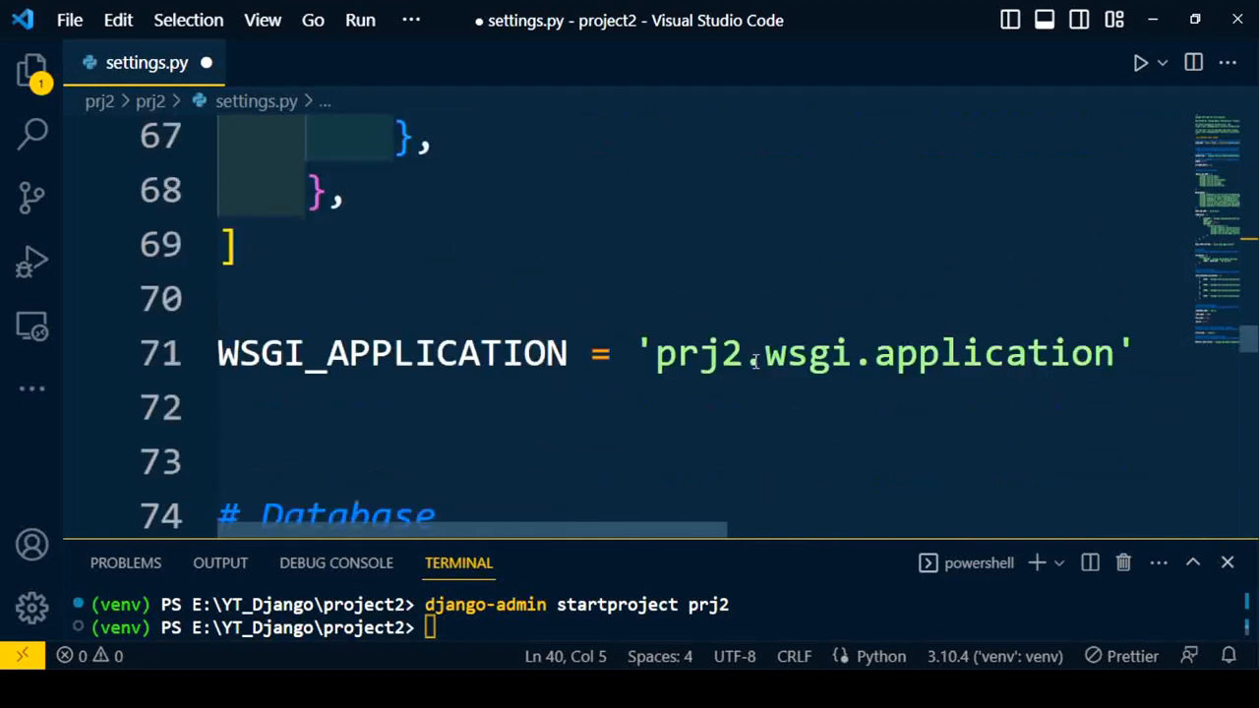
scroll(down, 3)
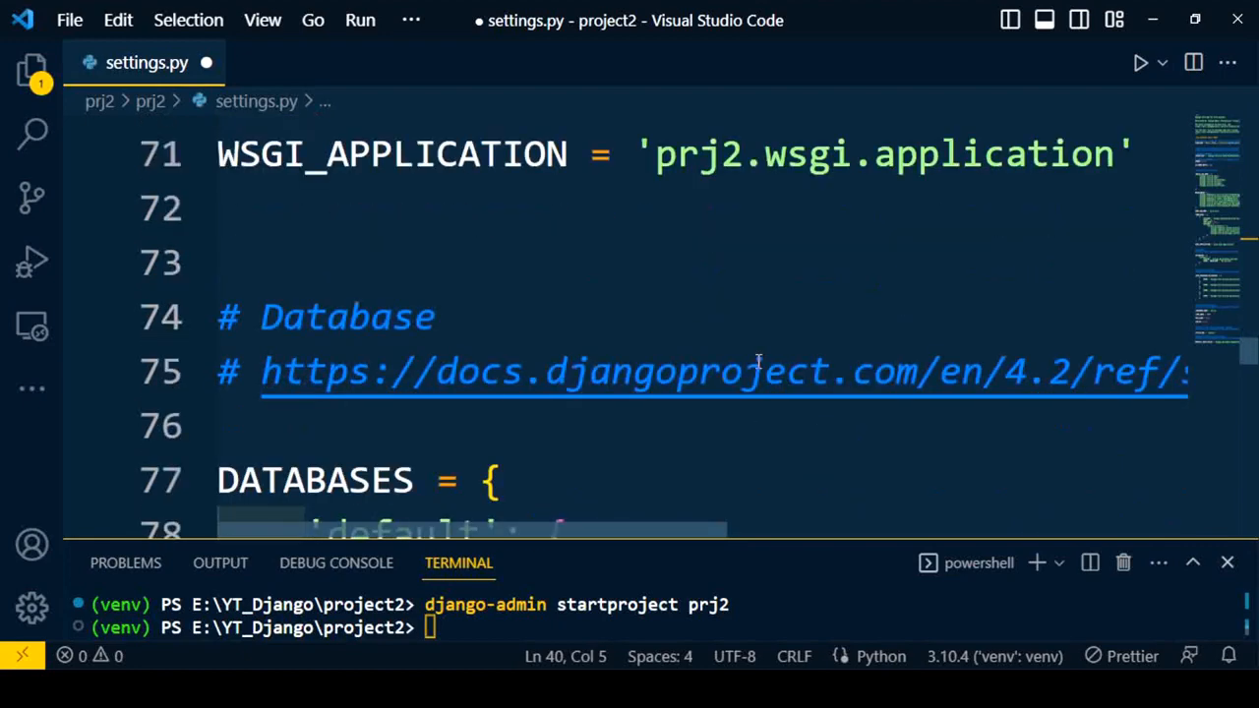
scroll(down, 3)
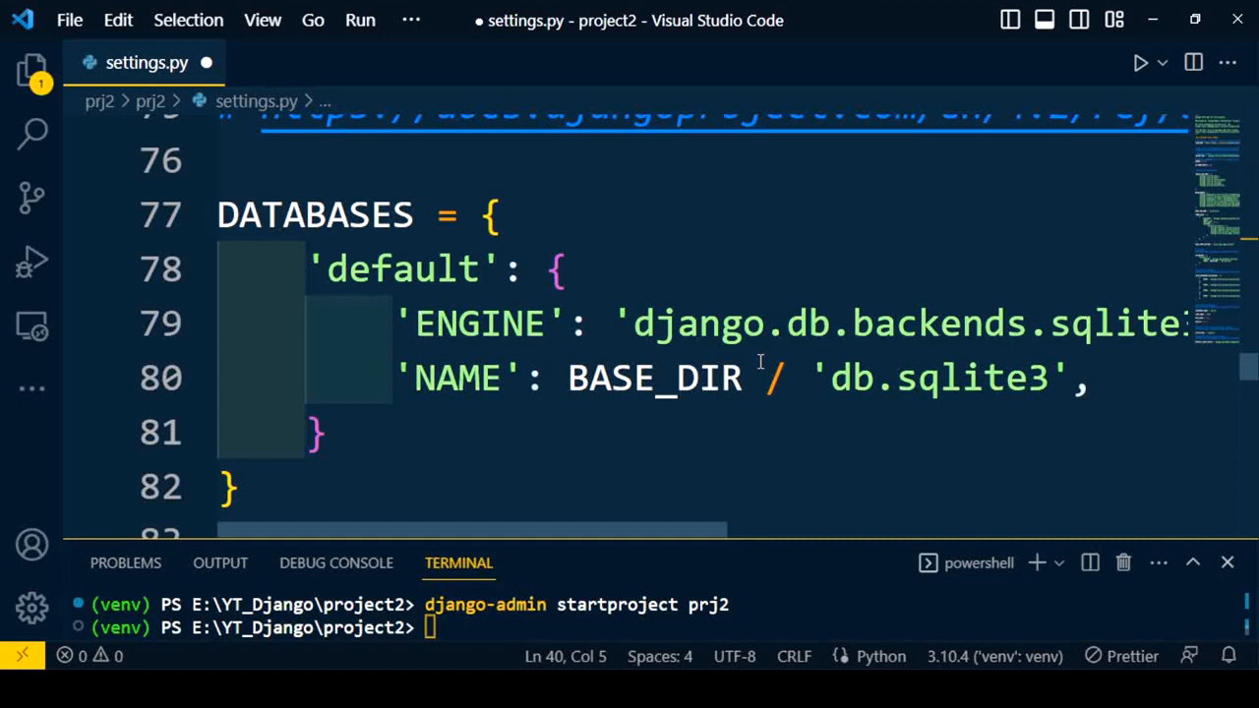
scroll(down, 3)
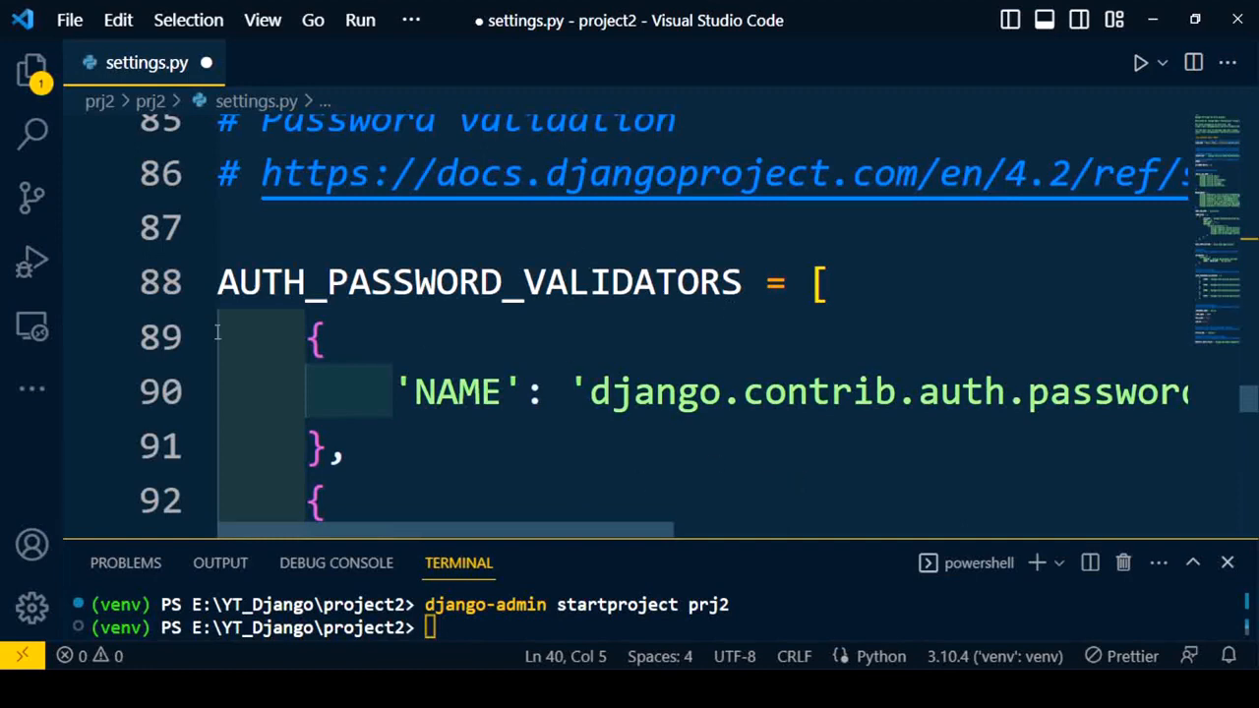
scroll(down, 3)
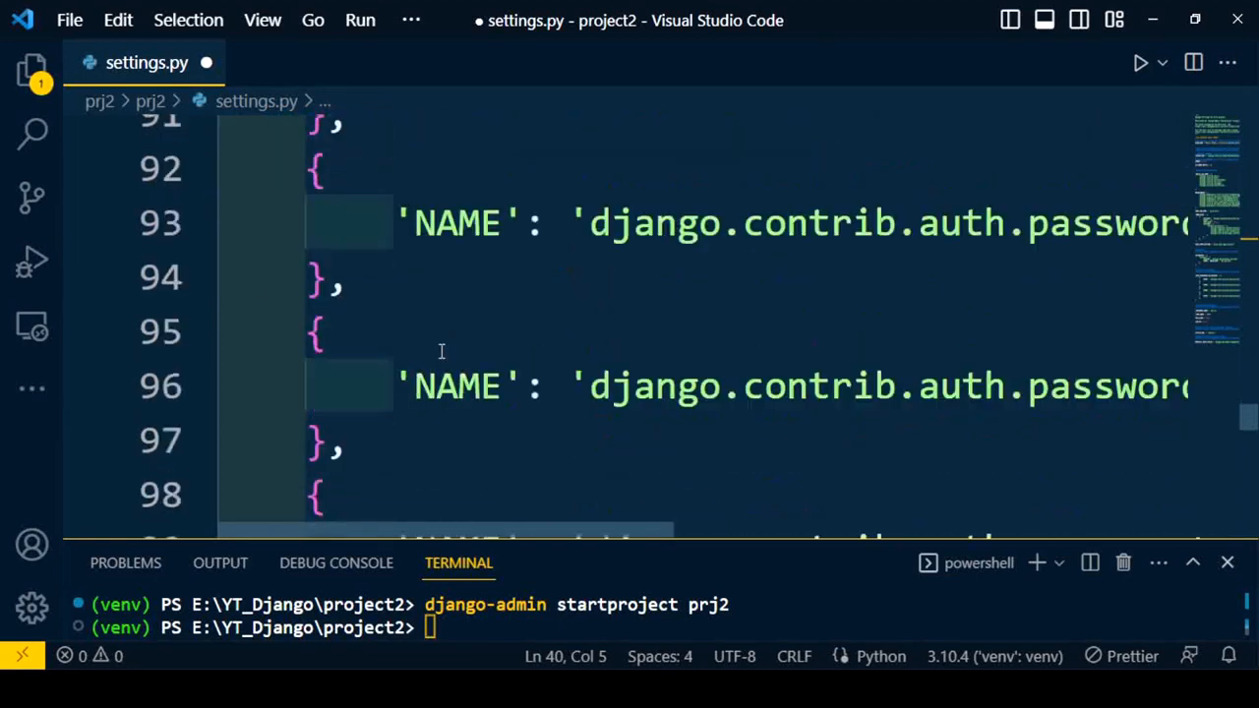
scroll(down, 3)
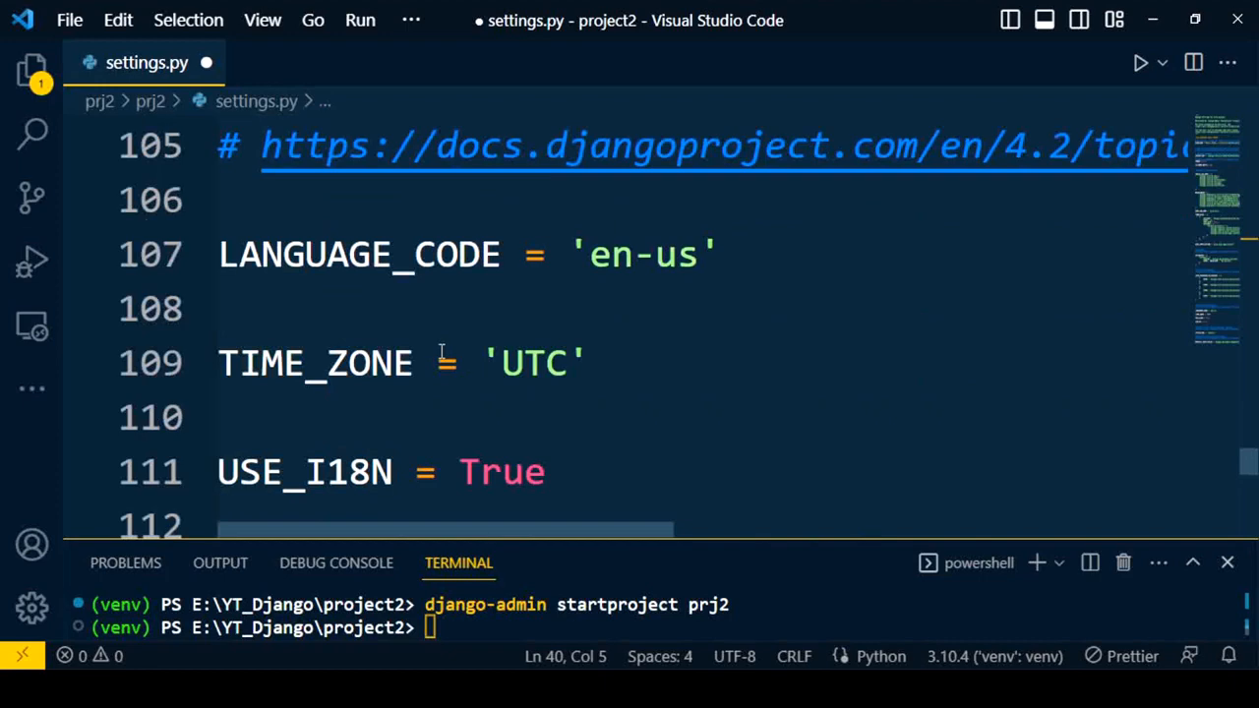
mouse_move(462, 331)
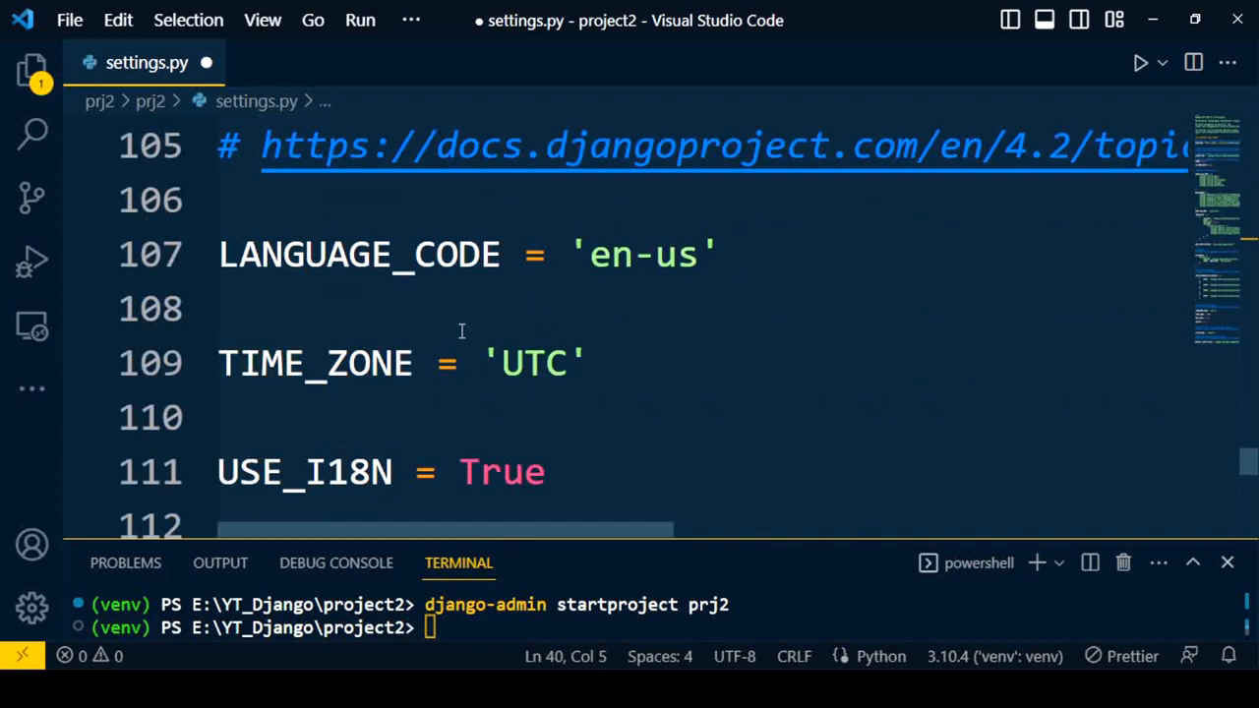
mouse_move(212, 492)
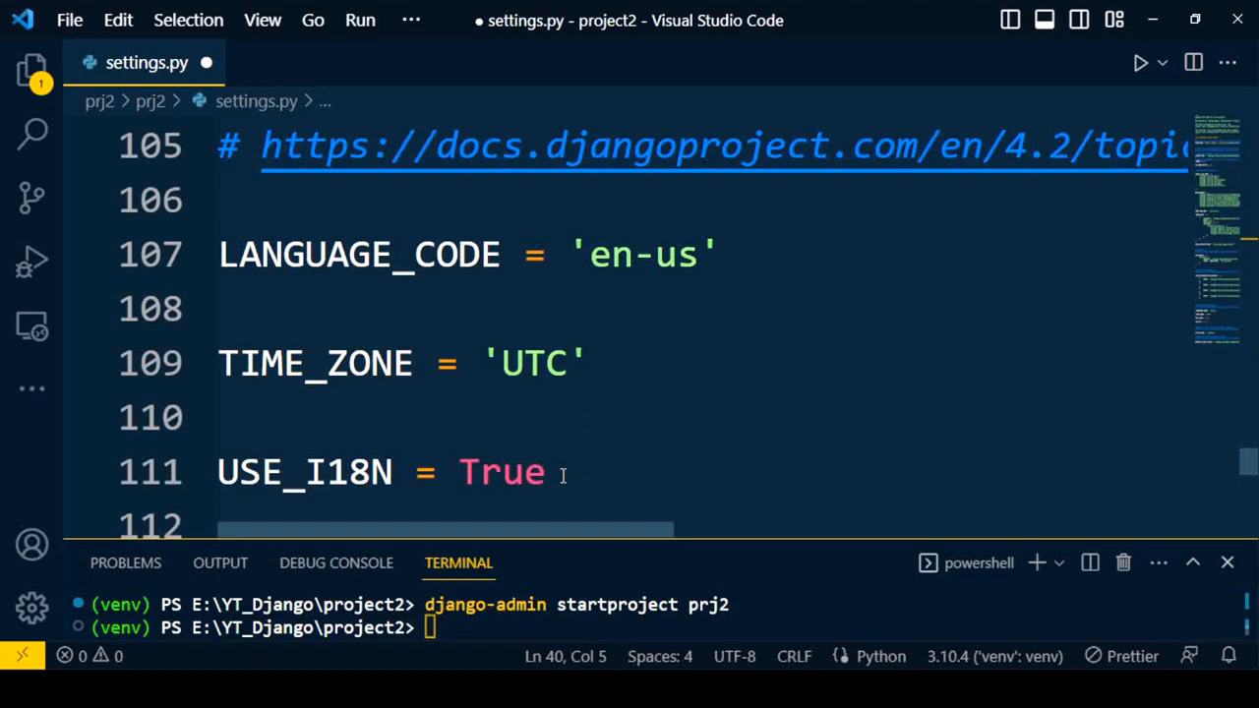
scroll(down, 3)
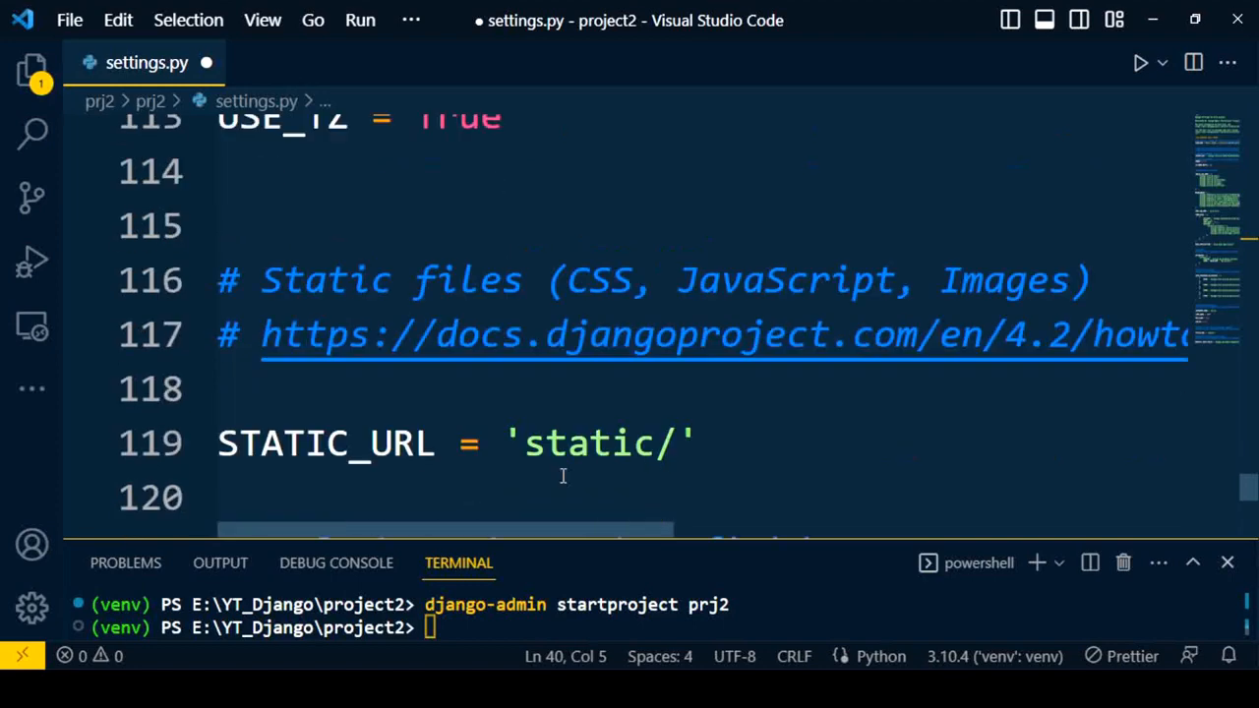
scroll(down, 3)
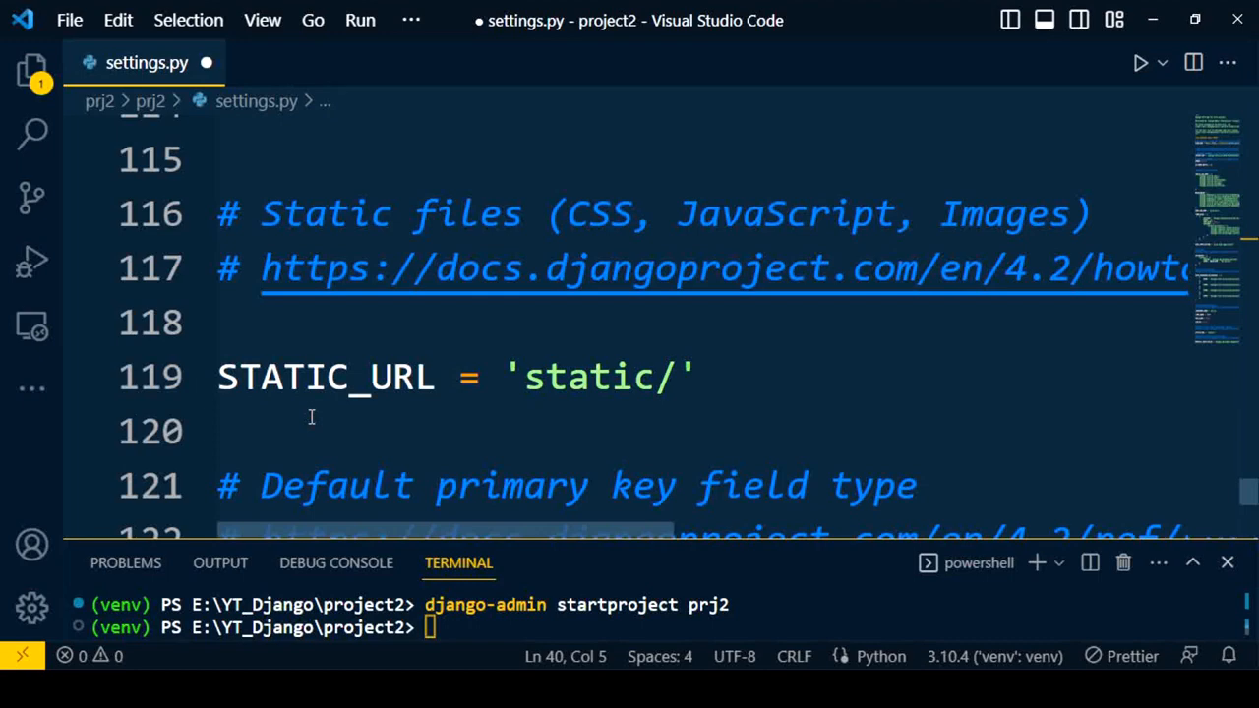
scroll(down, 3)
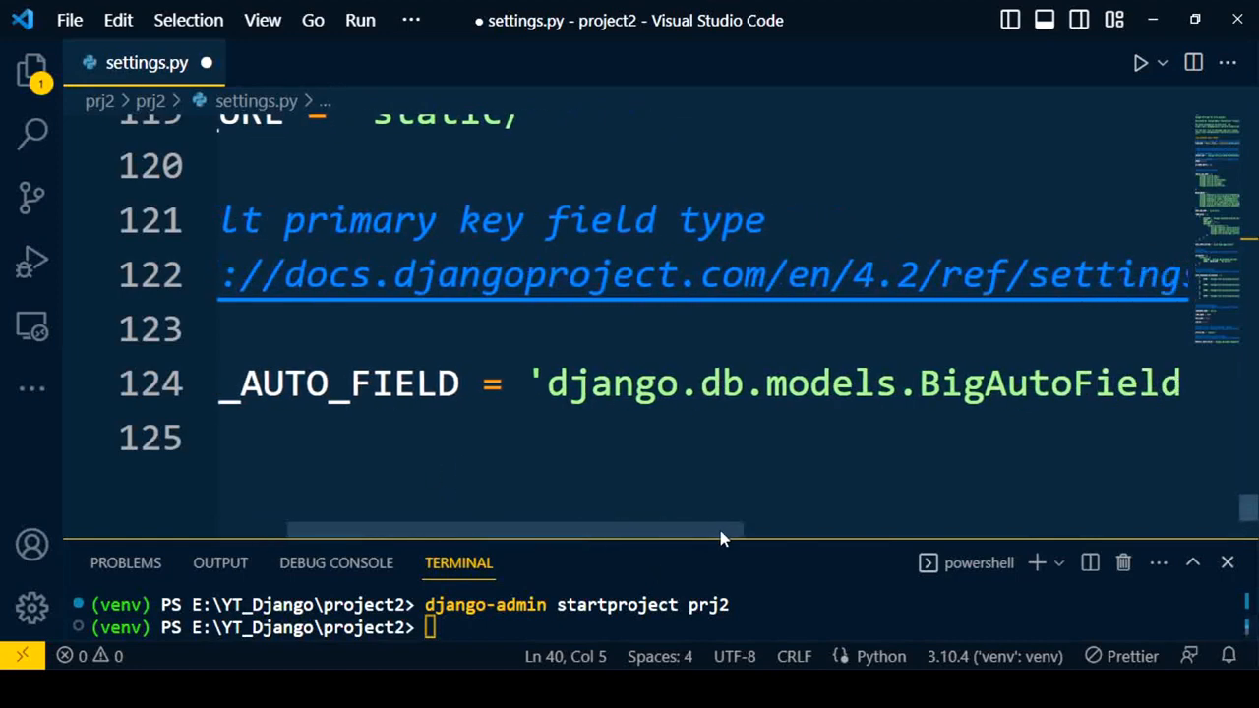
scroll(right, 3)
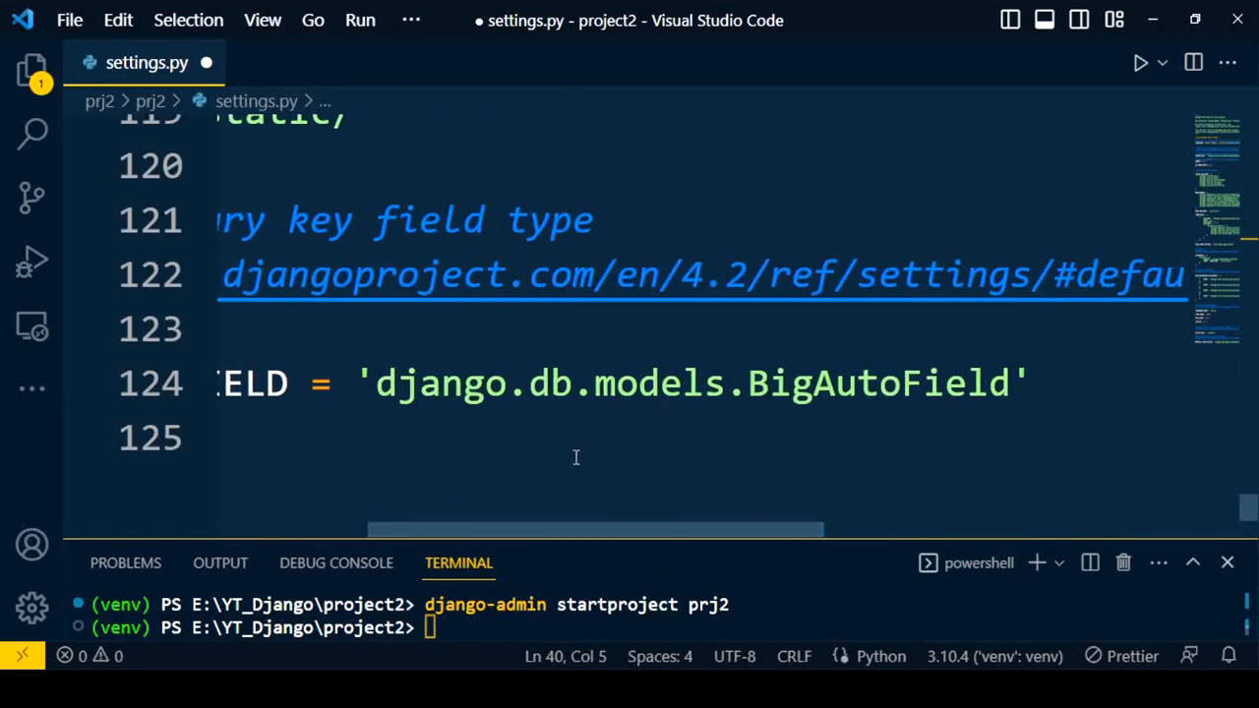